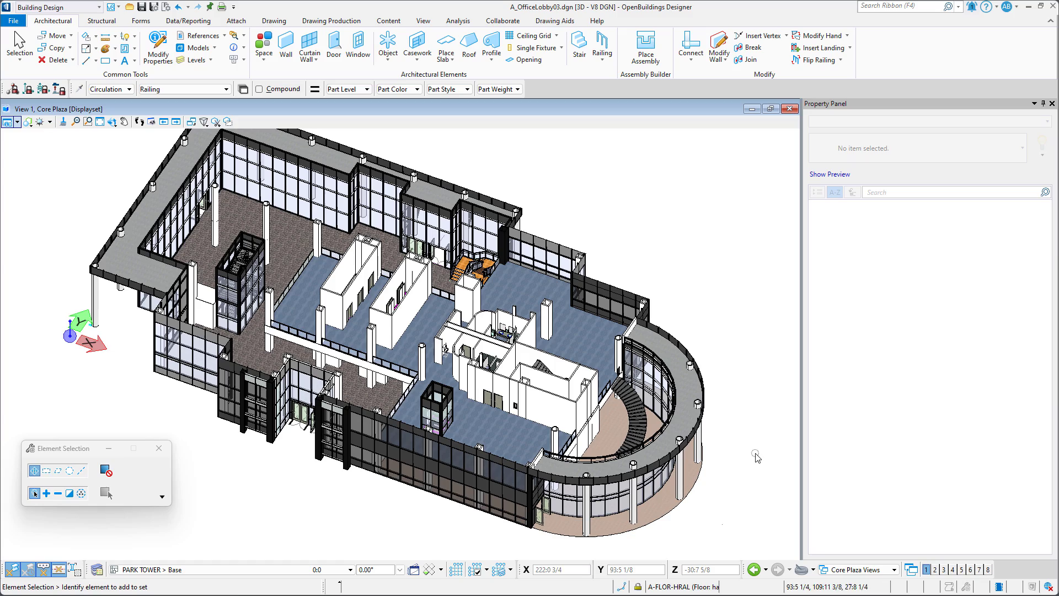
- Select the spiral stair and use Displayset Set so only the stair is shown
{"action": "scroll", "scroll_direction": "up", "scroll_amount": 3}
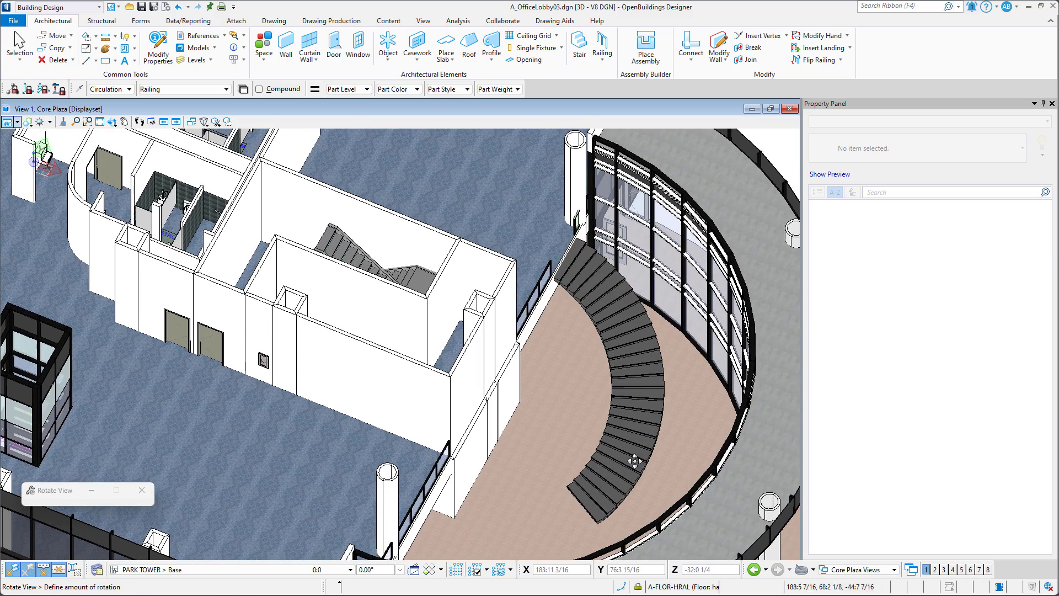
{"action": "left_click", "coordinate": [631, 401]}
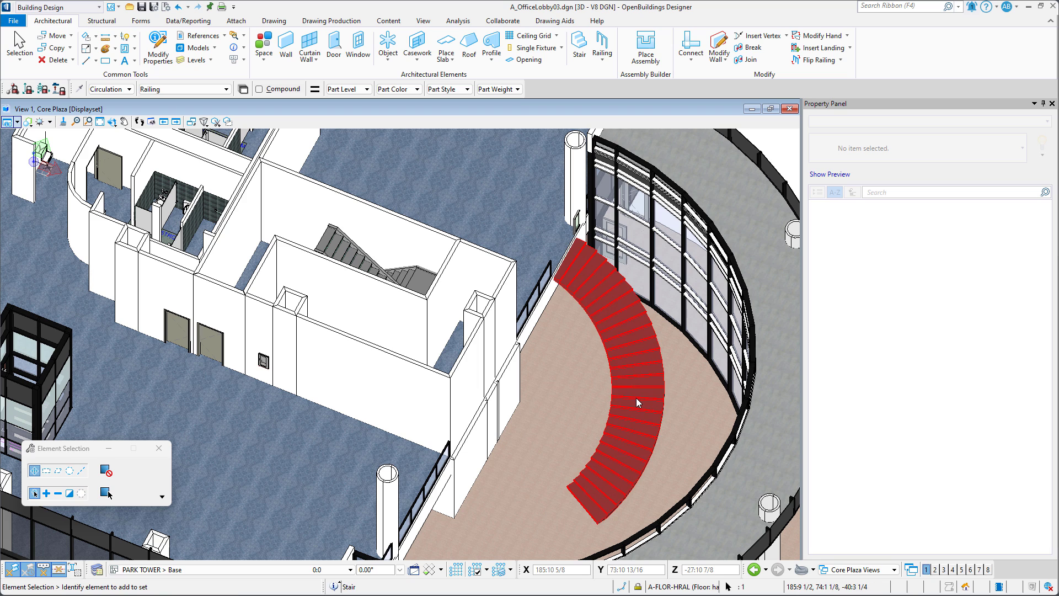
{"action": "right_click", "coordinate": [636, 402]}
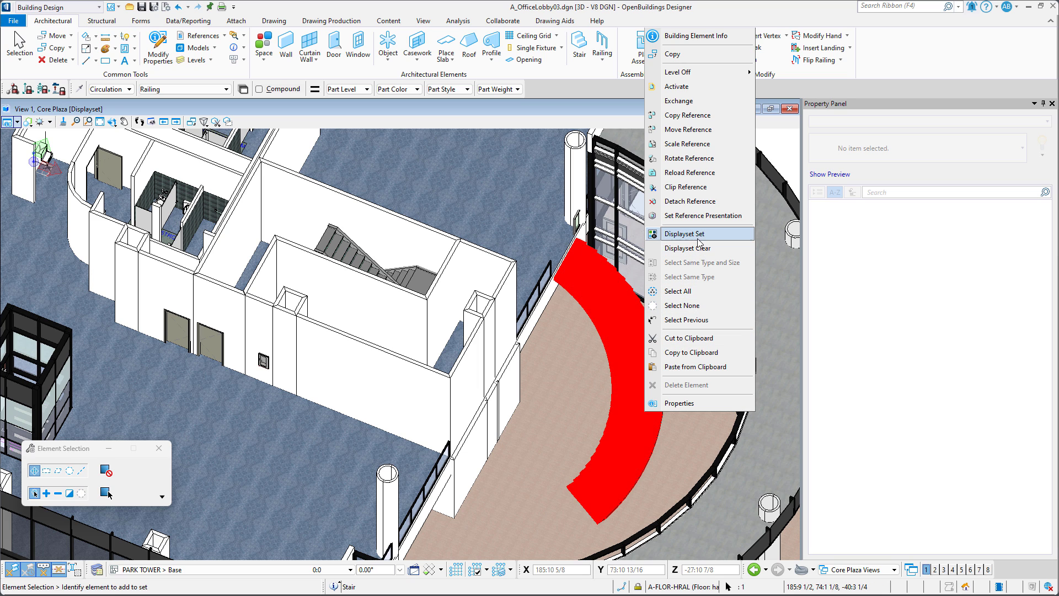
{"action": "left_click", "coordinate": [684, 233]}
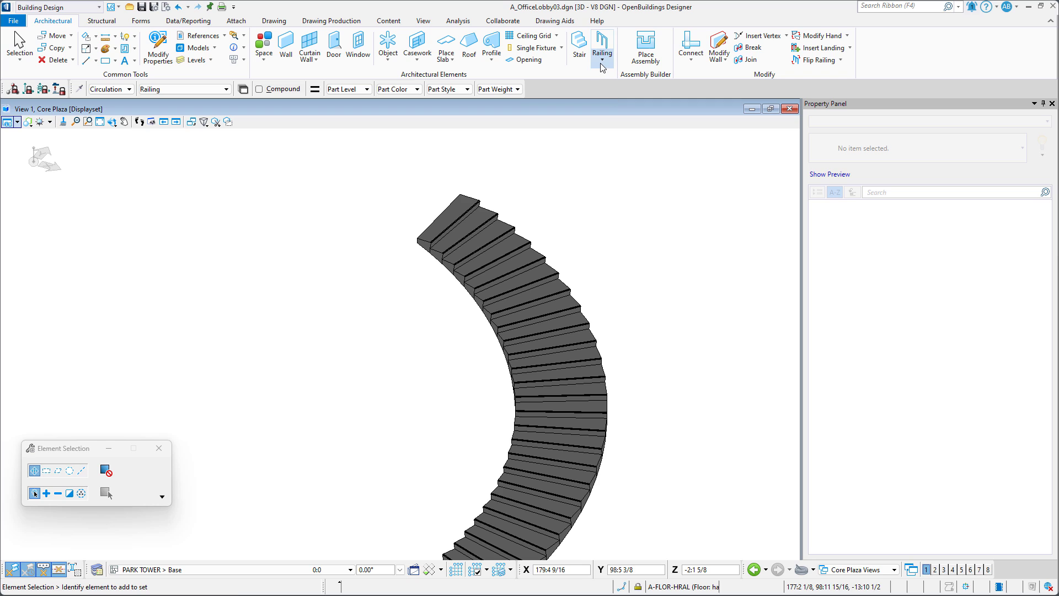
- Run Extract Railing Line on the stair's outer edge and return to Selection
{"action": "left_click", "coordinate": [602, 60]}
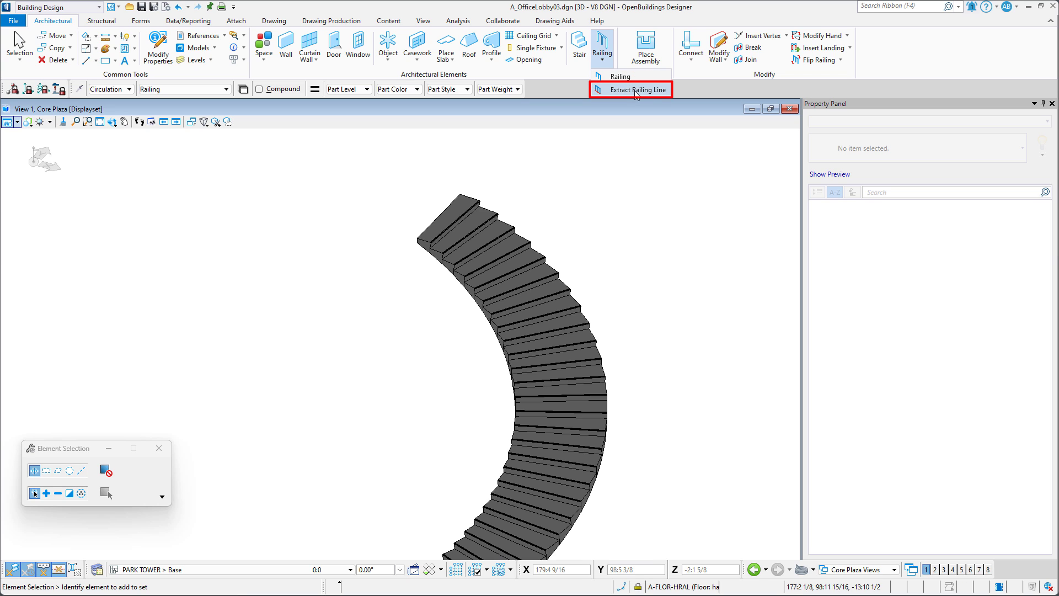
{"action": "left_click", "coordinate": [637, 89]}
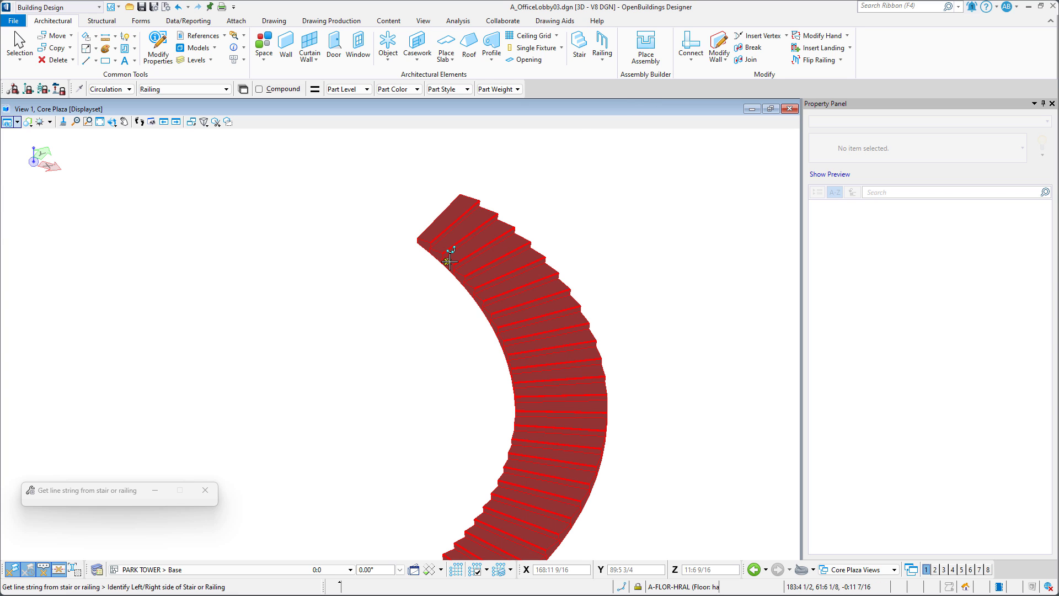
{"action": "mouse_move", "coordinate": [449, 261]}
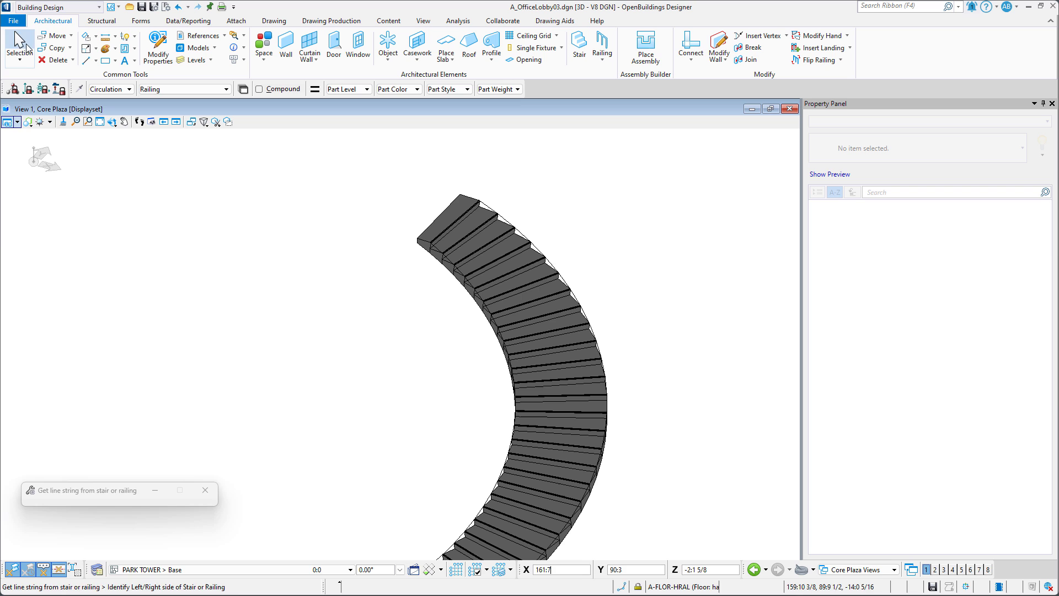
{"action": "left_click", "coordinate": [513, 241]}
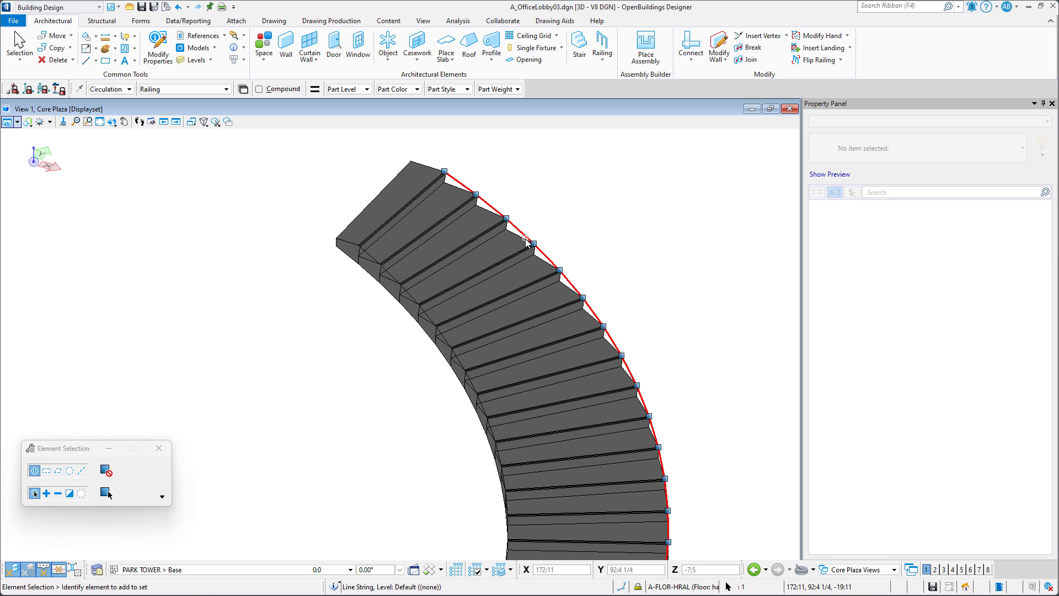
{"action": "mouse_move", "coordinate": [562, 230]}
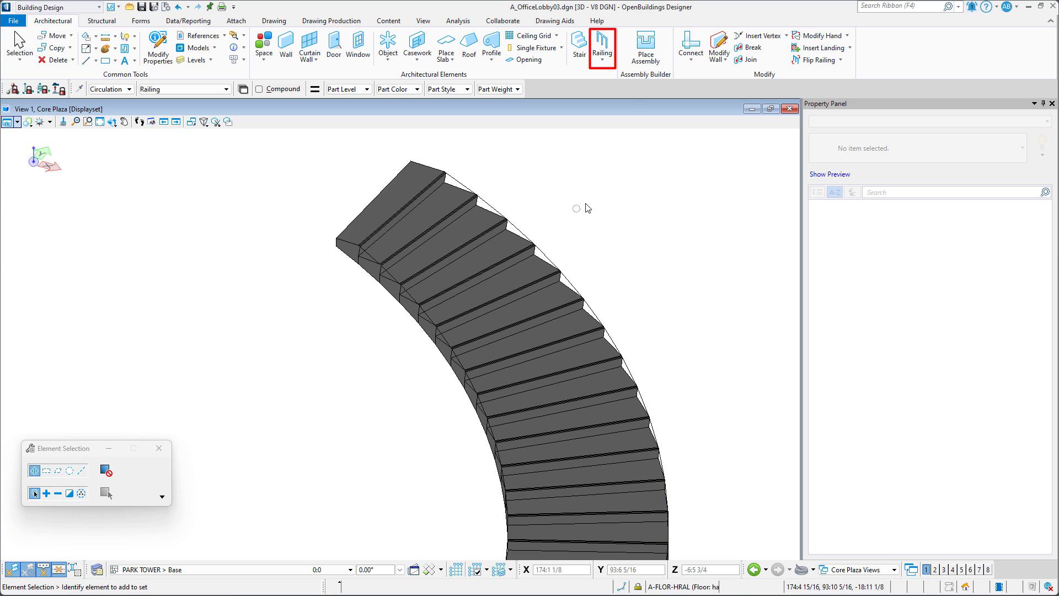
- Start a railing with Remove placement line on, Place By From Line, picking the extracted line and offset side
{"action": "left_click", "coordinate": [602, 47]}
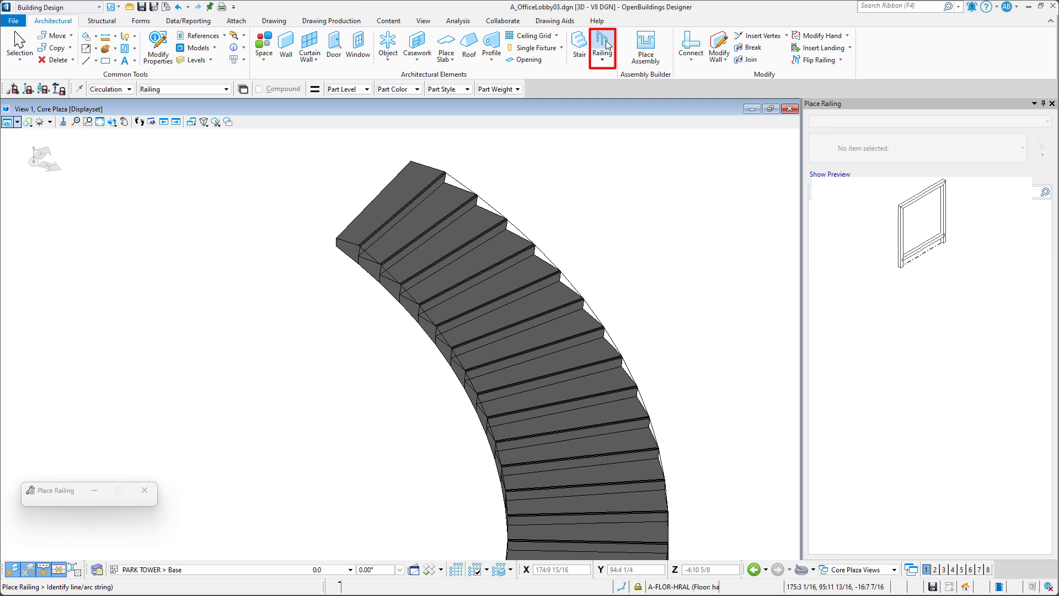
{"action": "left_click", "coordinate": [601, 47]}
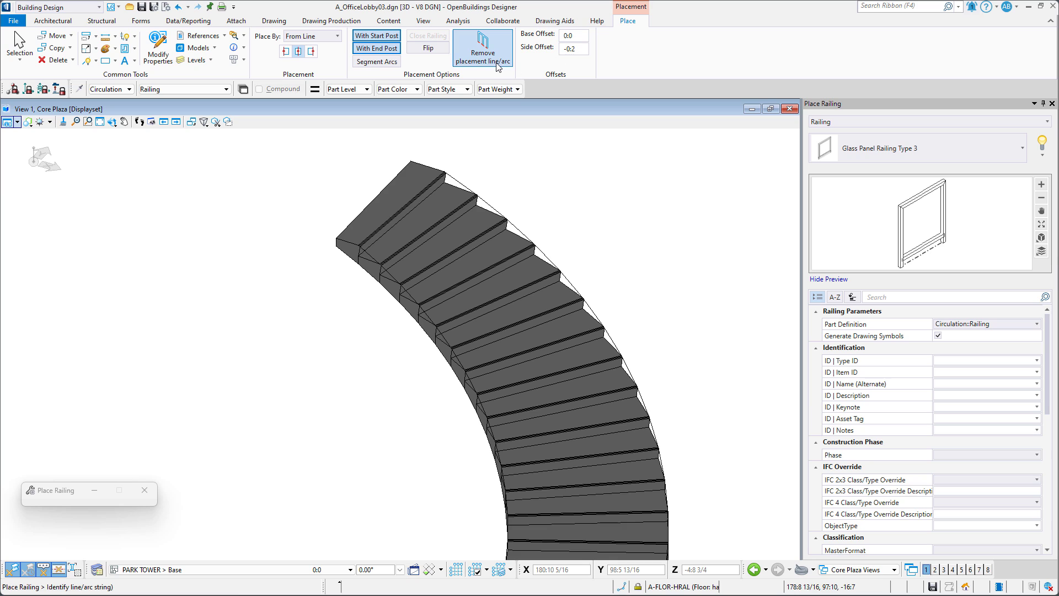
{"action": "mouse_move", "coordinate": [262, 44]}
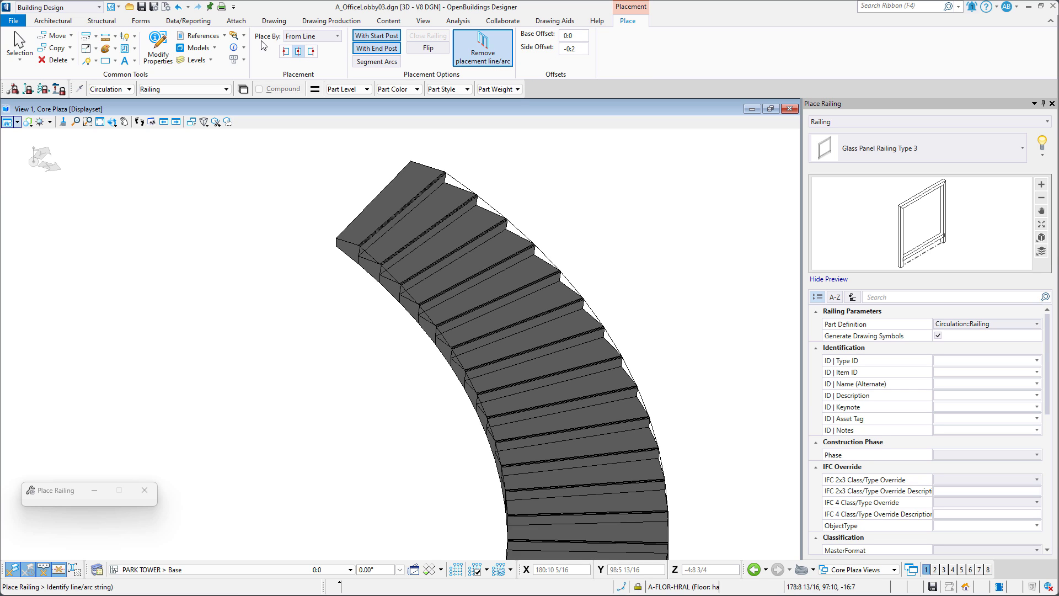
{"action": "left_click", "coordinate": [343, 36]}
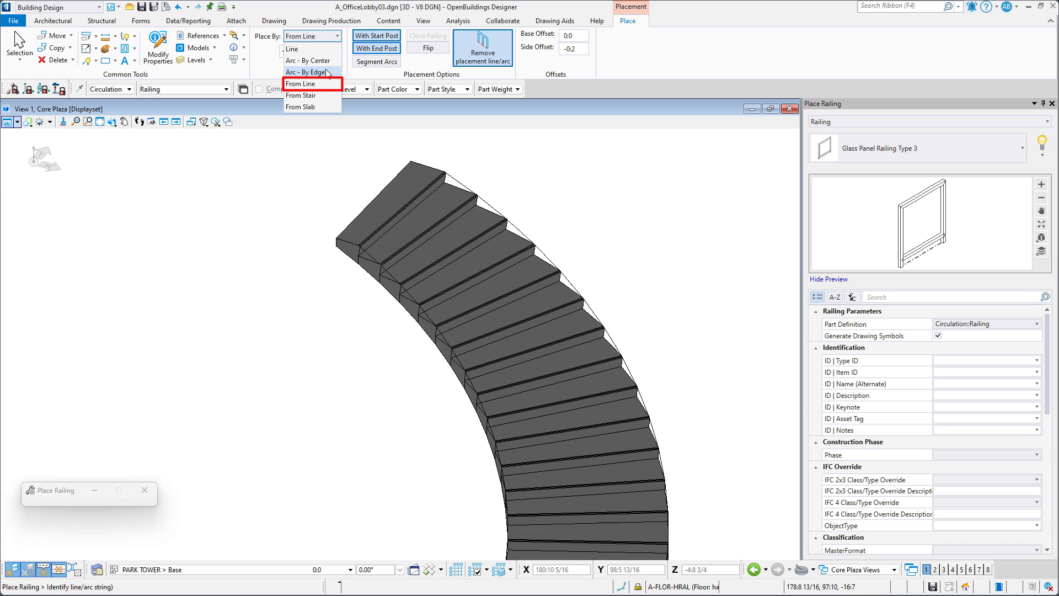
{"action": "mouse_move", "coordinate": [329, 89]}
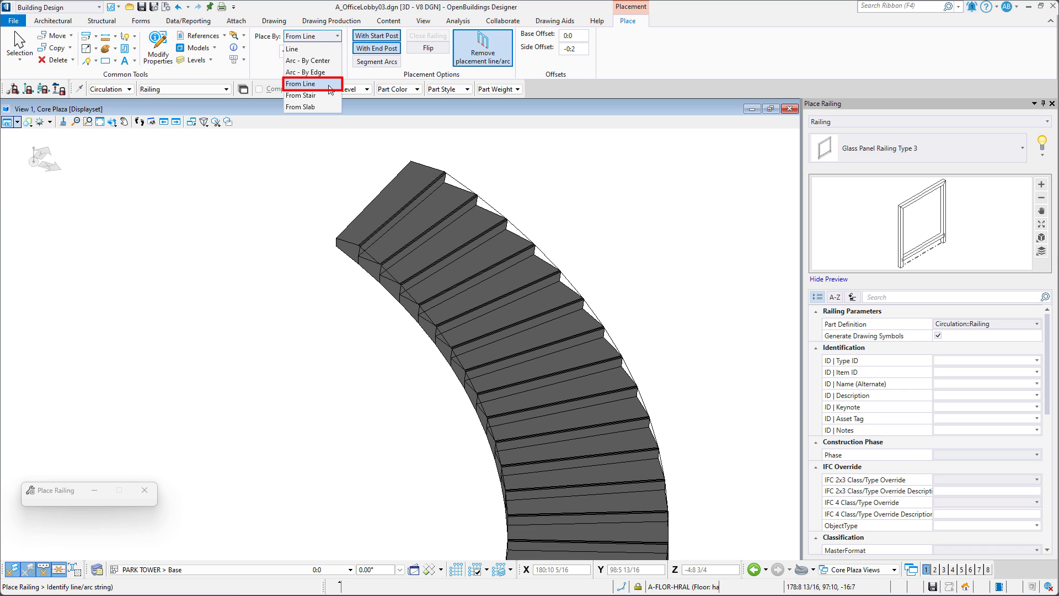
{"action": "left_click", "coordinate": [300, 82]}
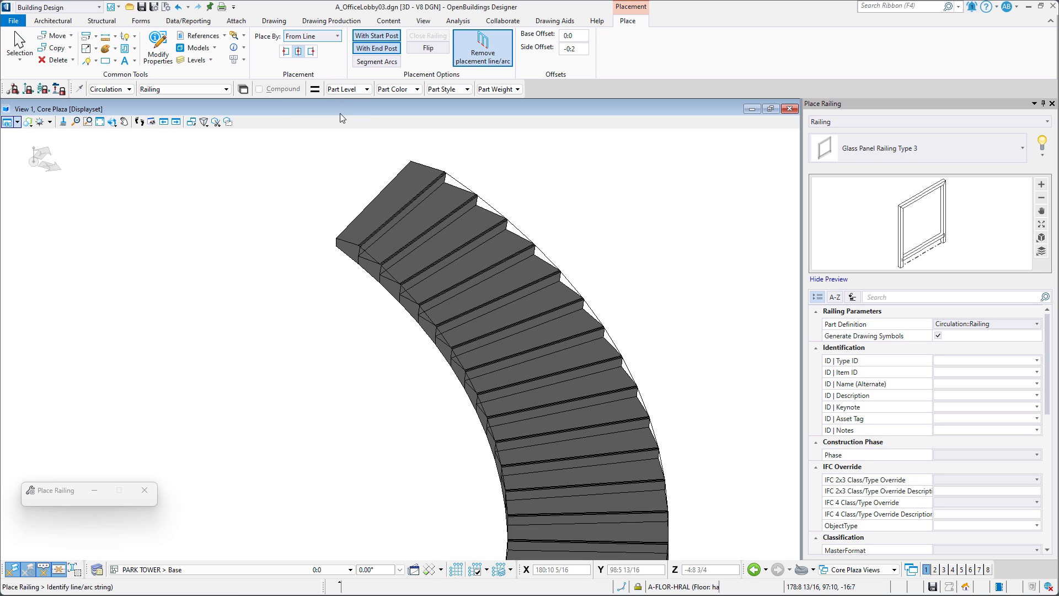
{"action": "mouse_move", "coordinate": [461, 180]}
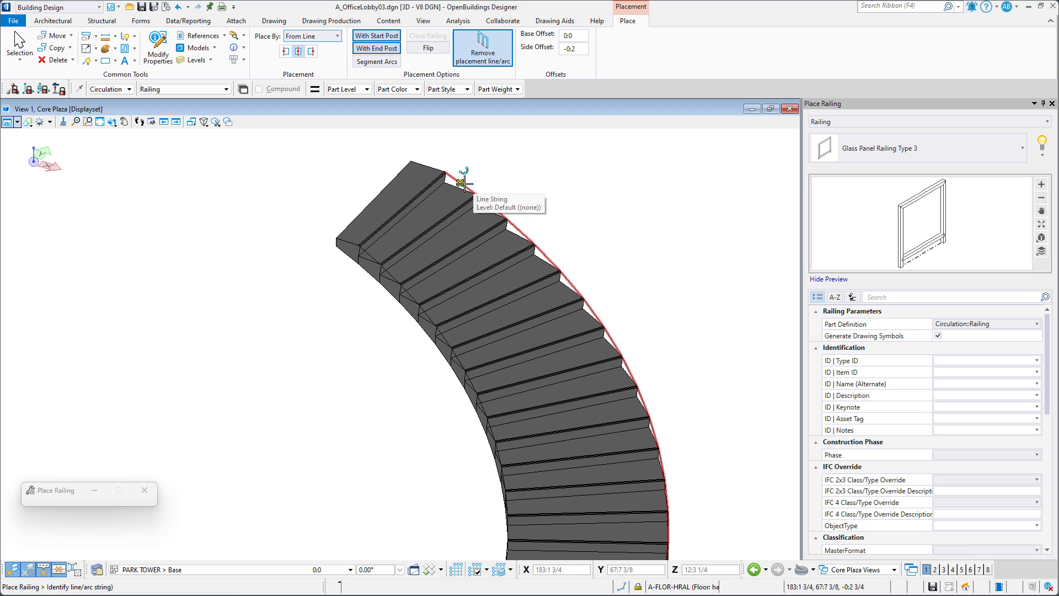
{"action": "left_click", "coordinate": [462, 169]}
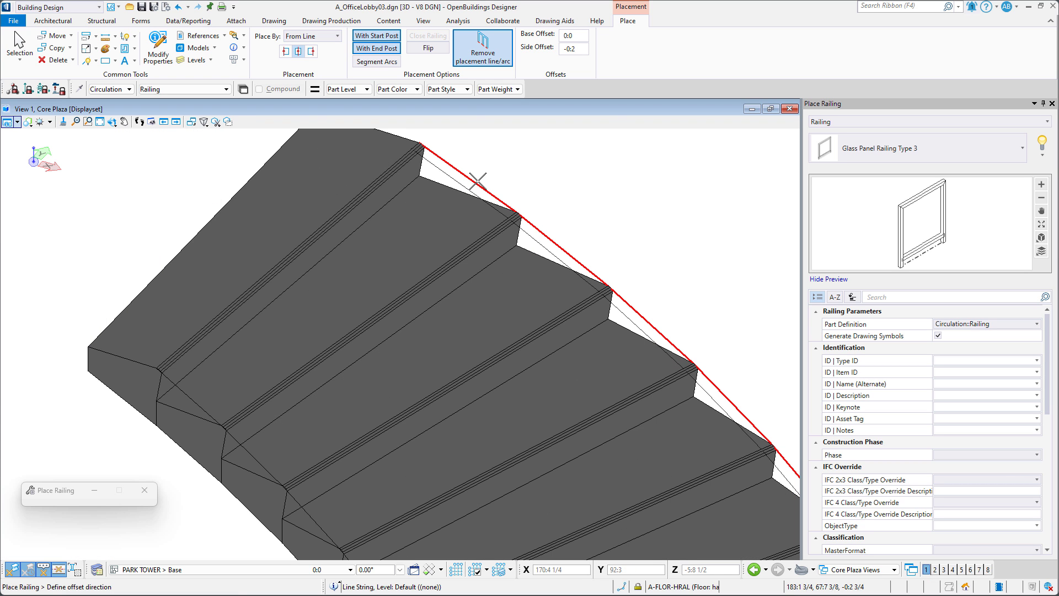
{"action": "mouse_move", "coordinate": [486, 171]}
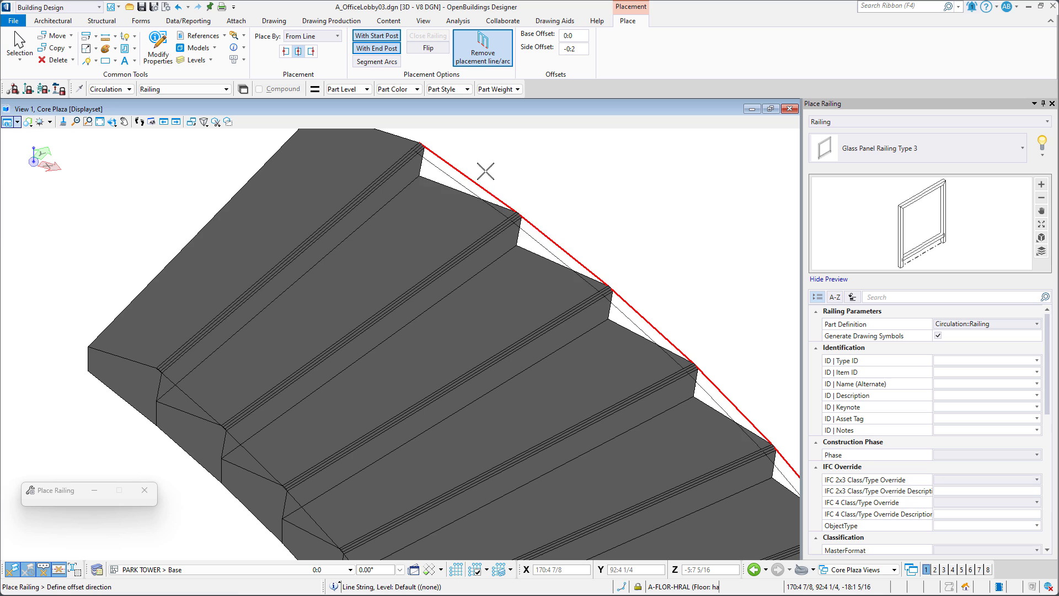
{"action": "left_click", "coordinate": [481, 197]}
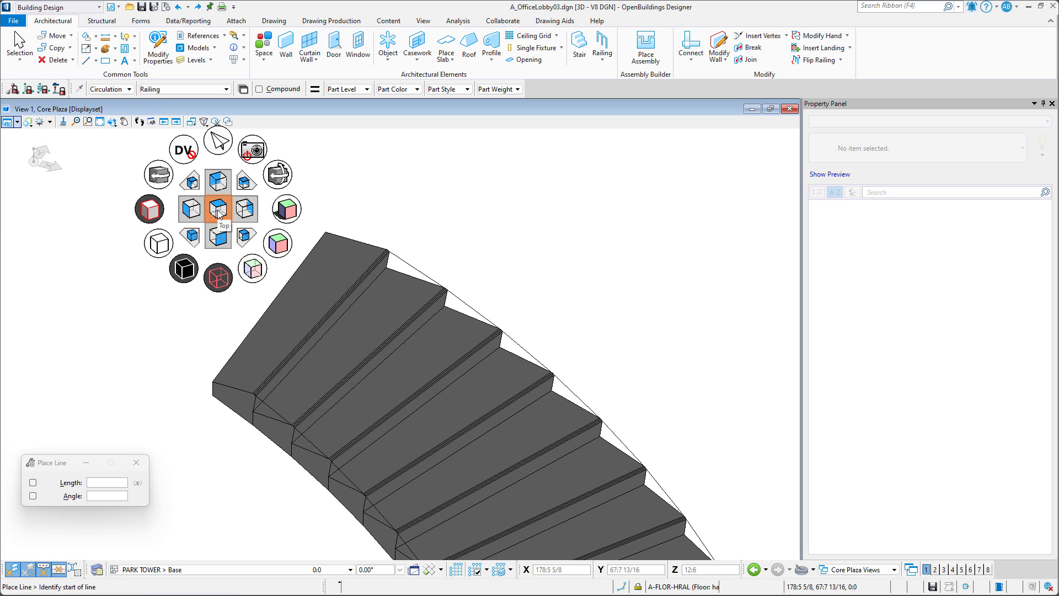
- Switch the view to Top to look straight down at the stair
{"action": "left_click", "coordinate": [217, 208]}
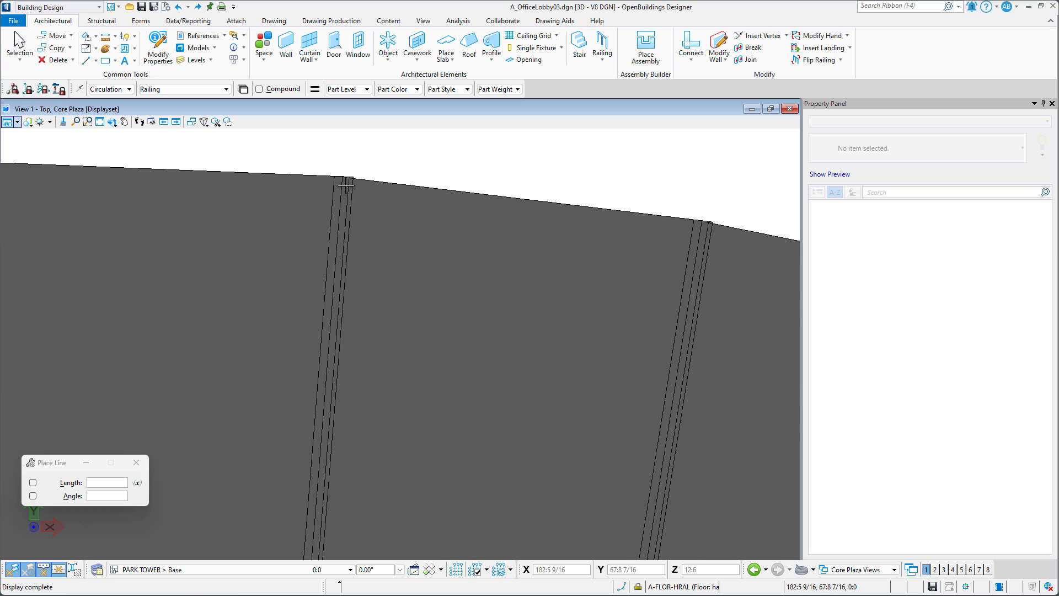
{"action": "mouse_move", "coordinate": [327, 167]}
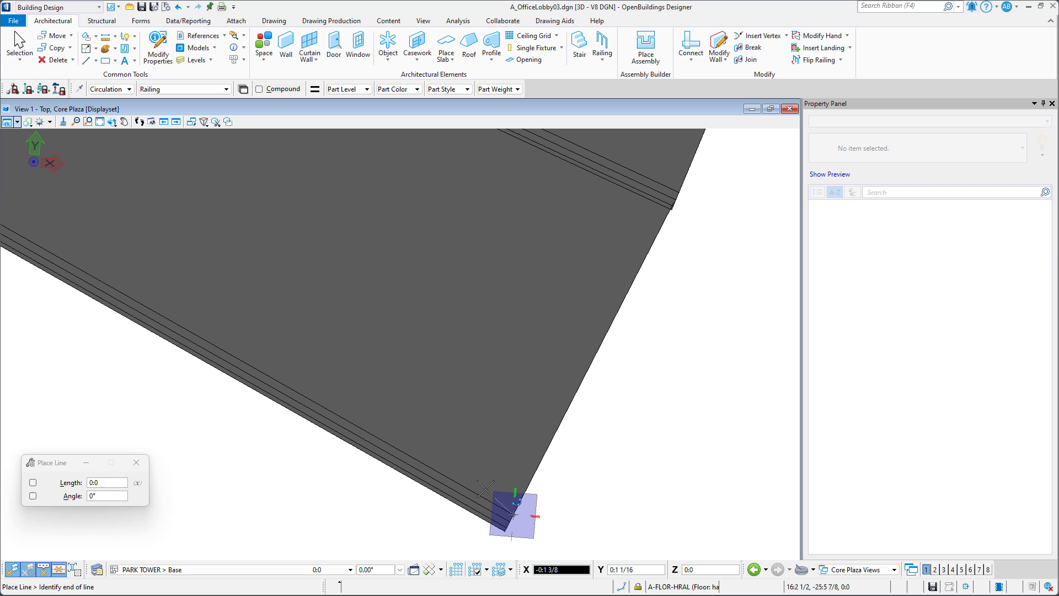
{"action": "mouse_move", "coordinate": [414, 457]}
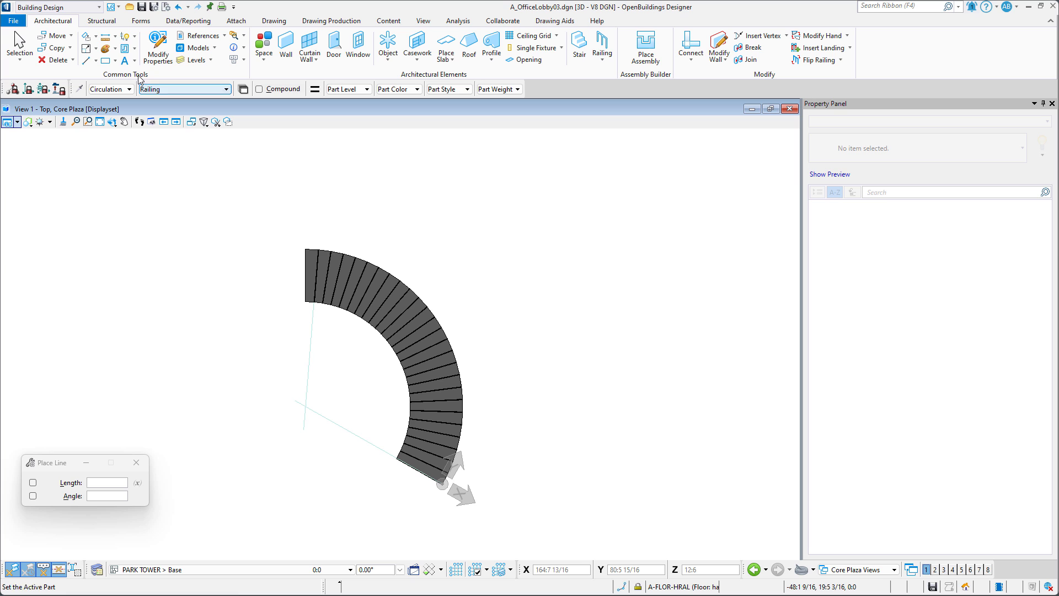
- Rotate a copy of the railing line by 3 points about the top of the stair
{"action": "left_click", "coordinate": [88, 36]}
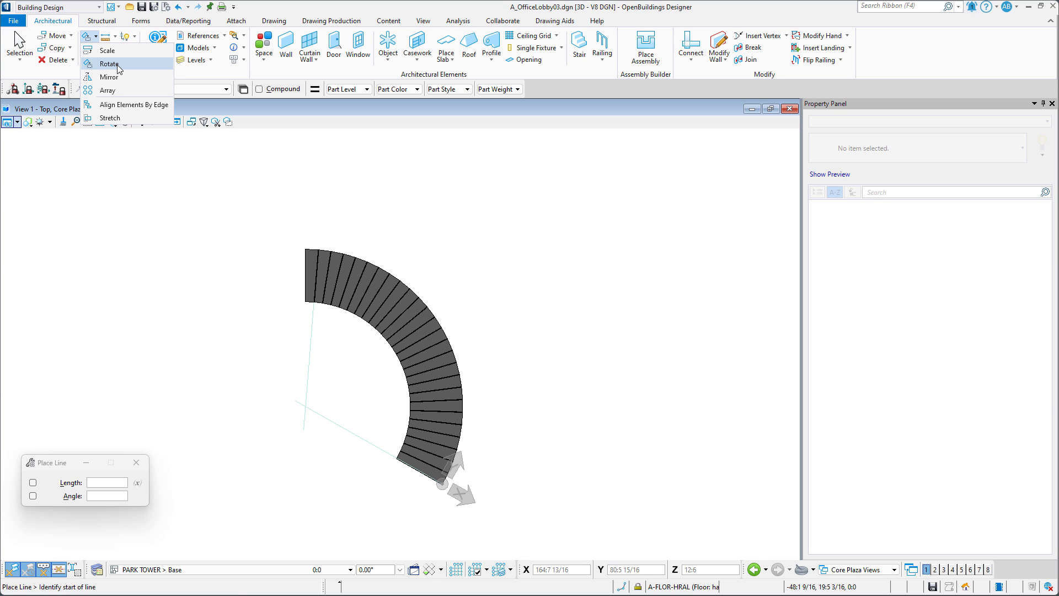
{"action": "left_click", "coordinate": [109, 64]}
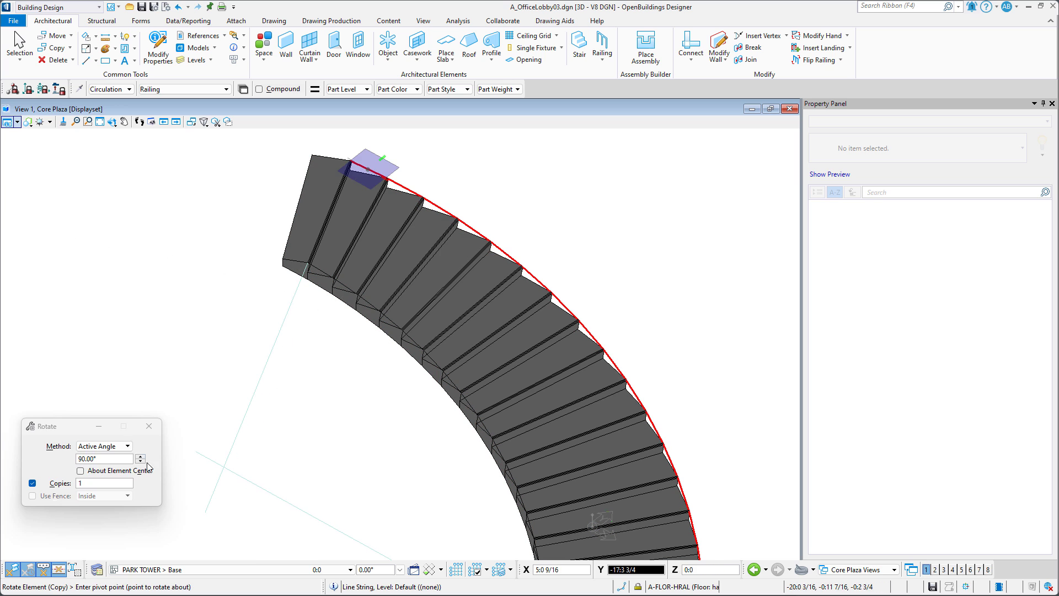
{"action": "left_click", "coordinate": [102, 445]}
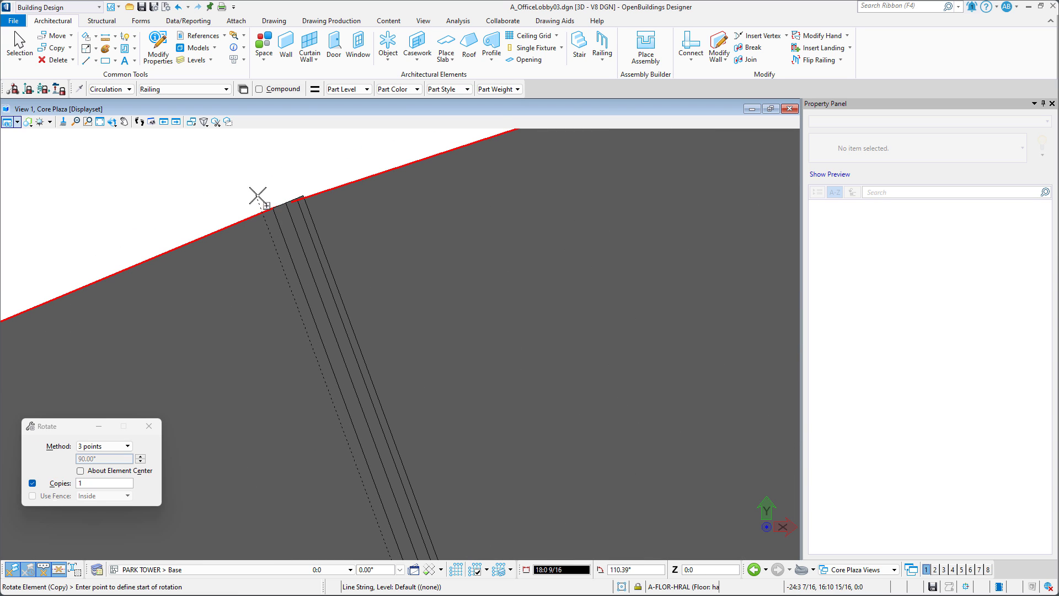
{"action": "left_click", "coordinate": [258, 194]}
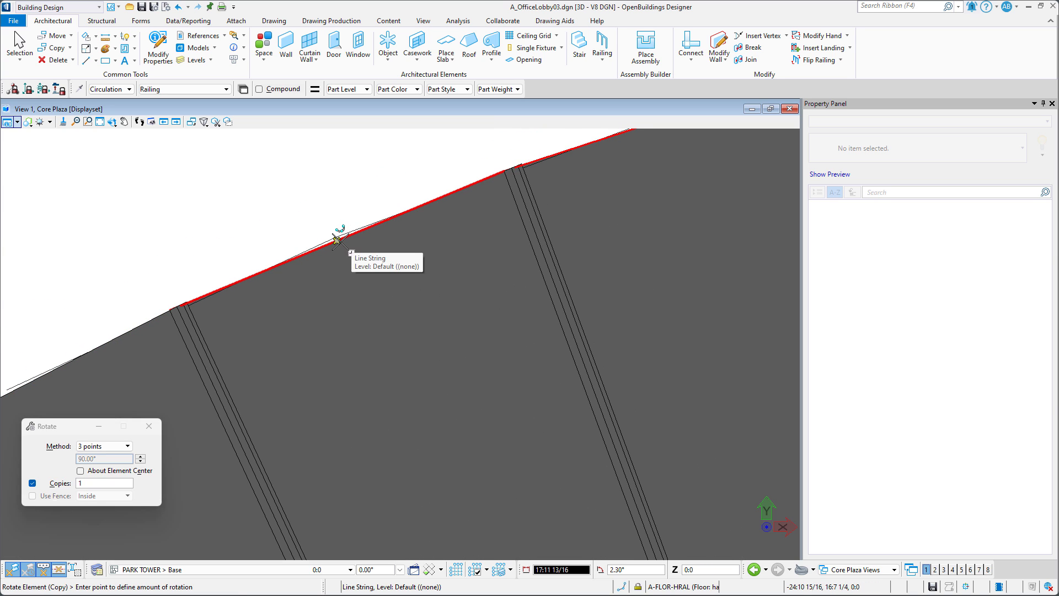
{"action": "left_click", "coordinate": [338, 241]}
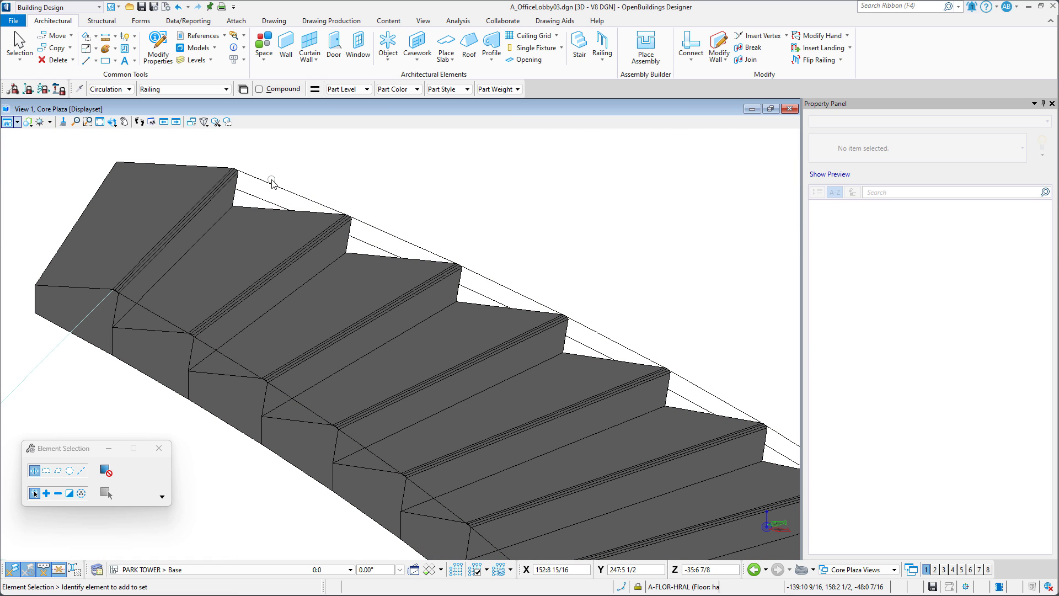
{"action": "mouse_move", "coordinate": [393, 196]}
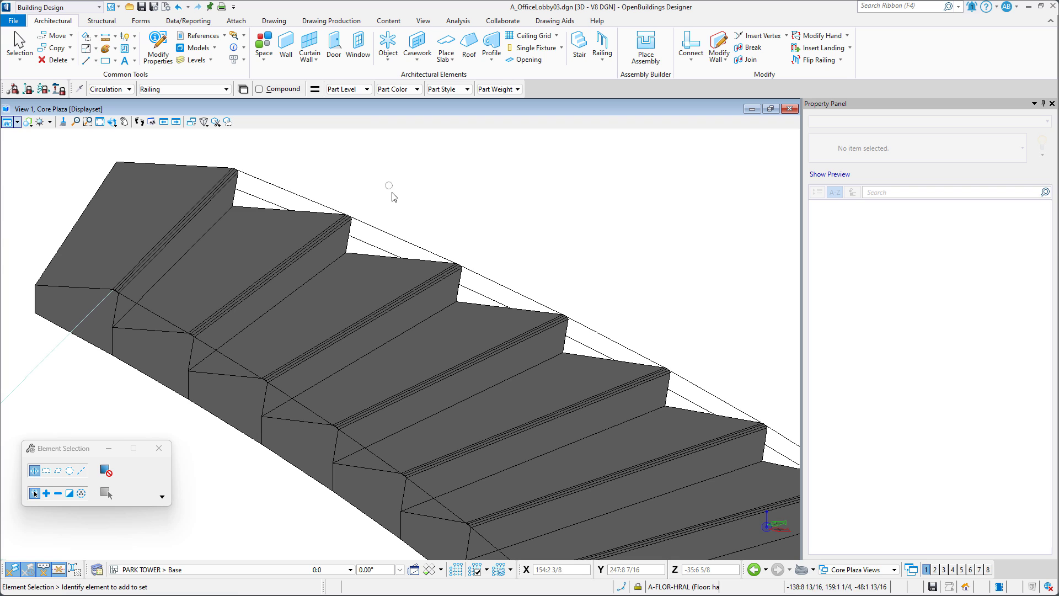
{"action": "left_click", "coordinate": [277, 209]}
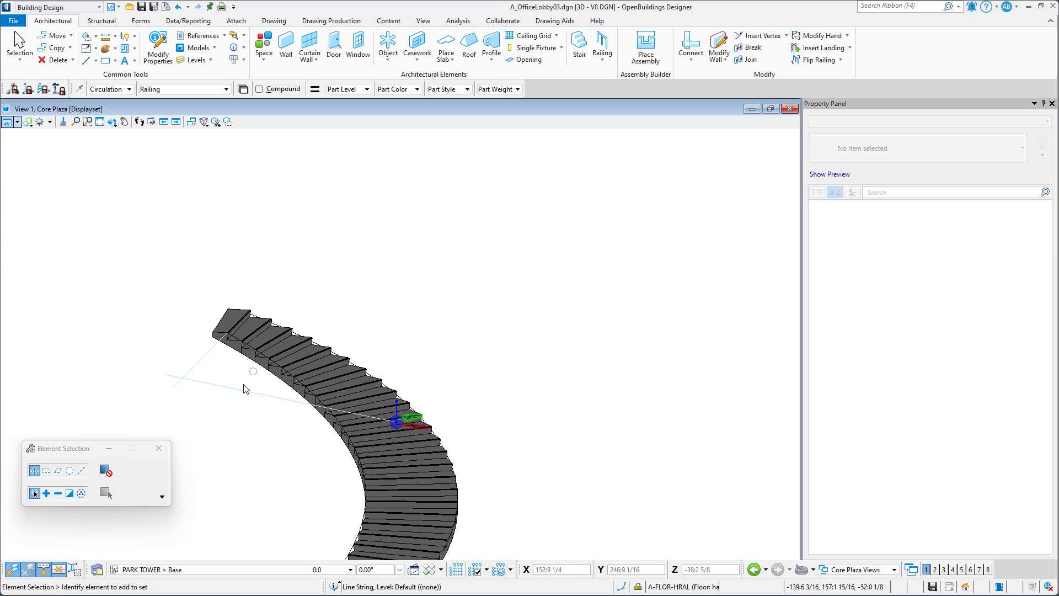
{"action": "mouse_move", "coordinate": [179, 370]}
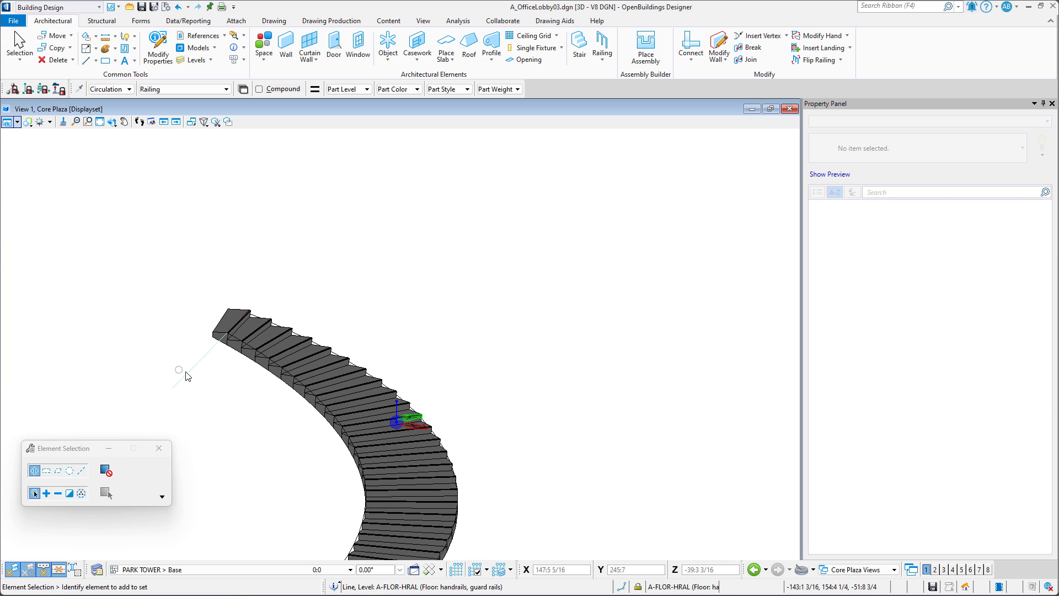
{"action": "mouse_move", "coordinate": [277, 325]}
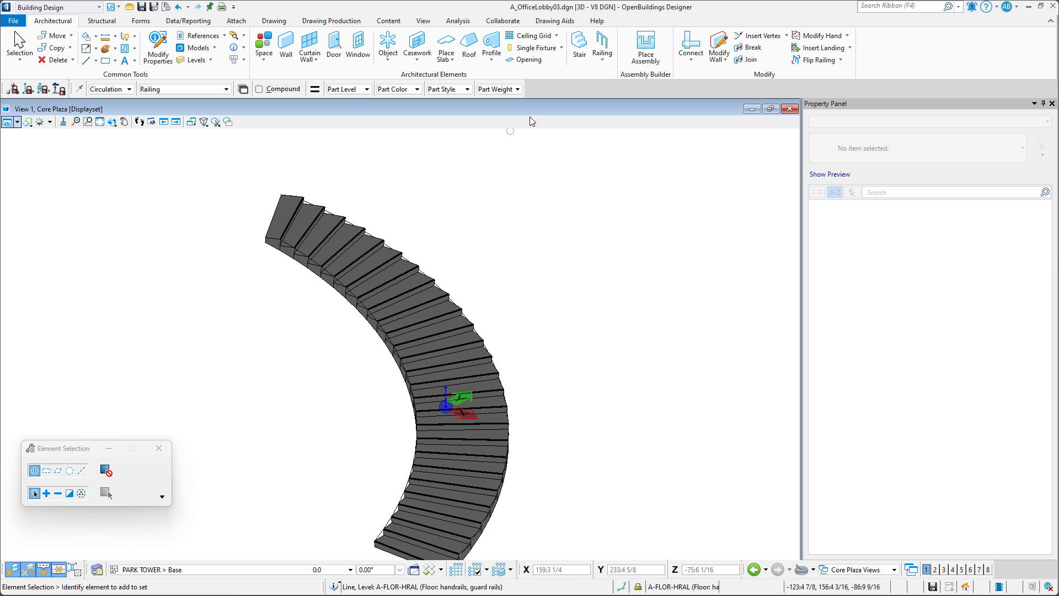
- Place Glass Panel Railing Type 3 from the rotated line, setting its offset side and accepting
{"action": "left_click", "coordinate": [601, 46]}
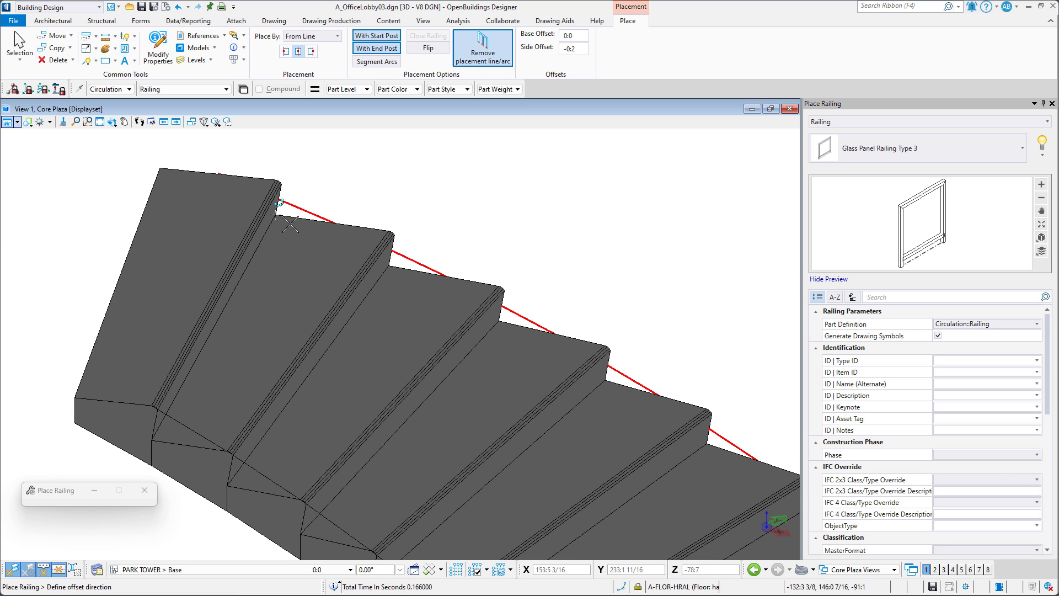
{"action": "left_click", "coordinate": [290, 220]}
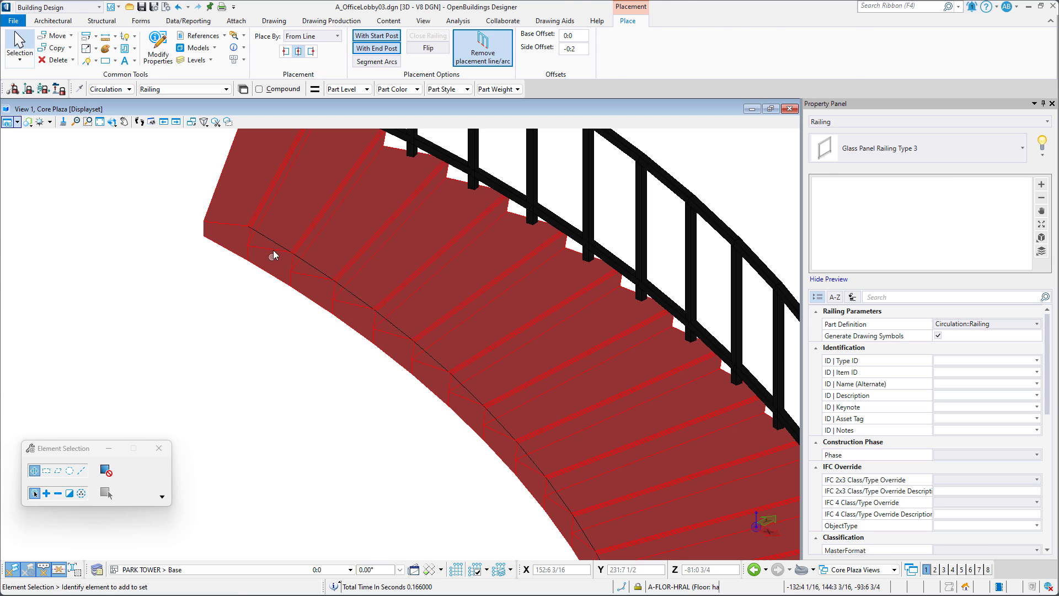
{"action": "left_click", "coordinate": [53, 21]}
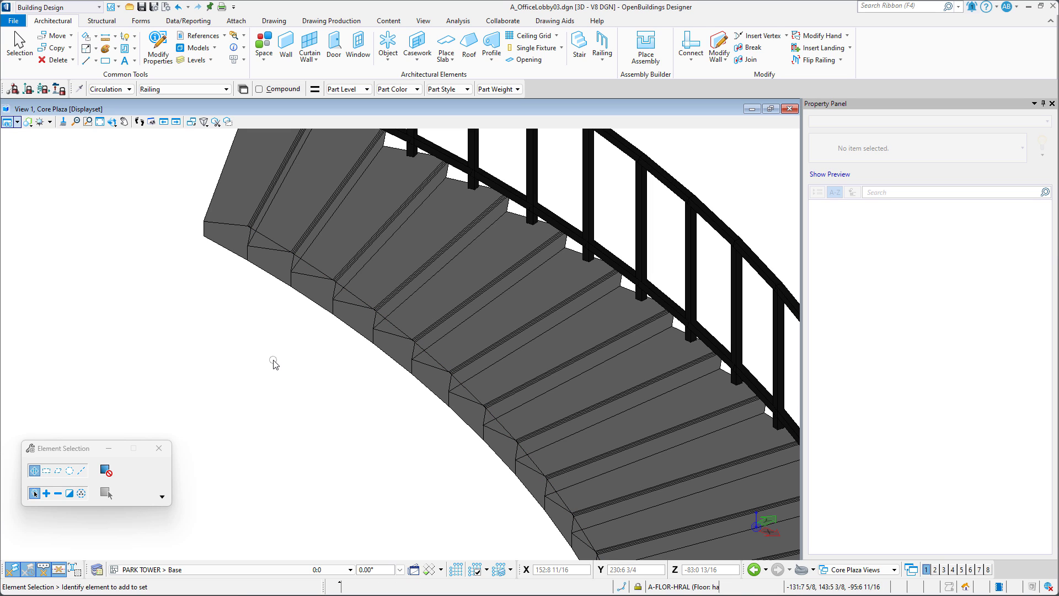
{"action": "mouse_move", "coordinate": [772, 56]}
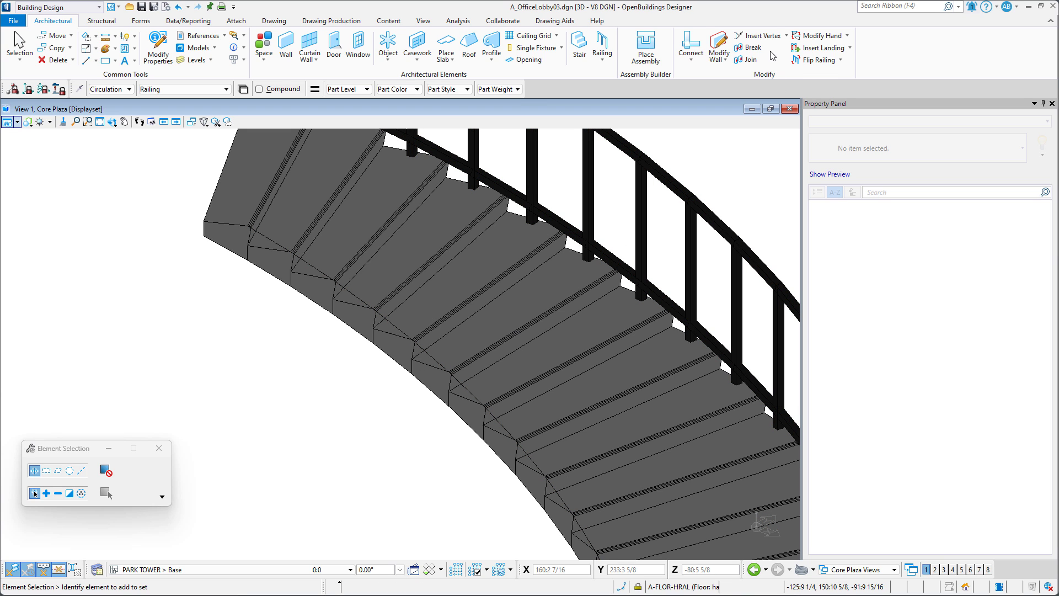
{"action": "left_click", "coordinate": [766, 35]}
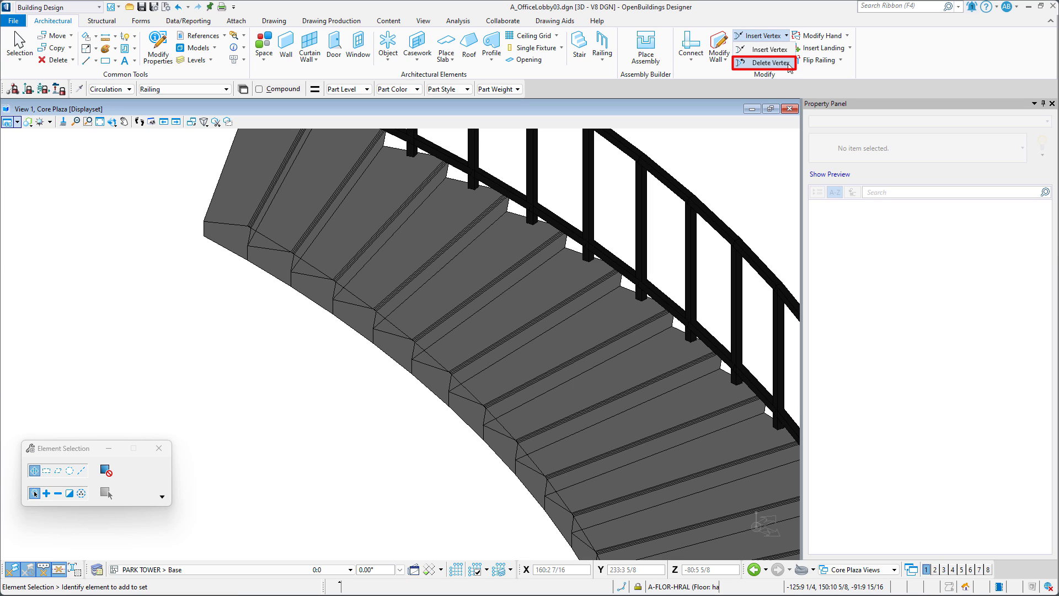
- Delete vertices from the line string along the stair's outer edge
{"action": "left_click", "coordinate": [768, 61]}
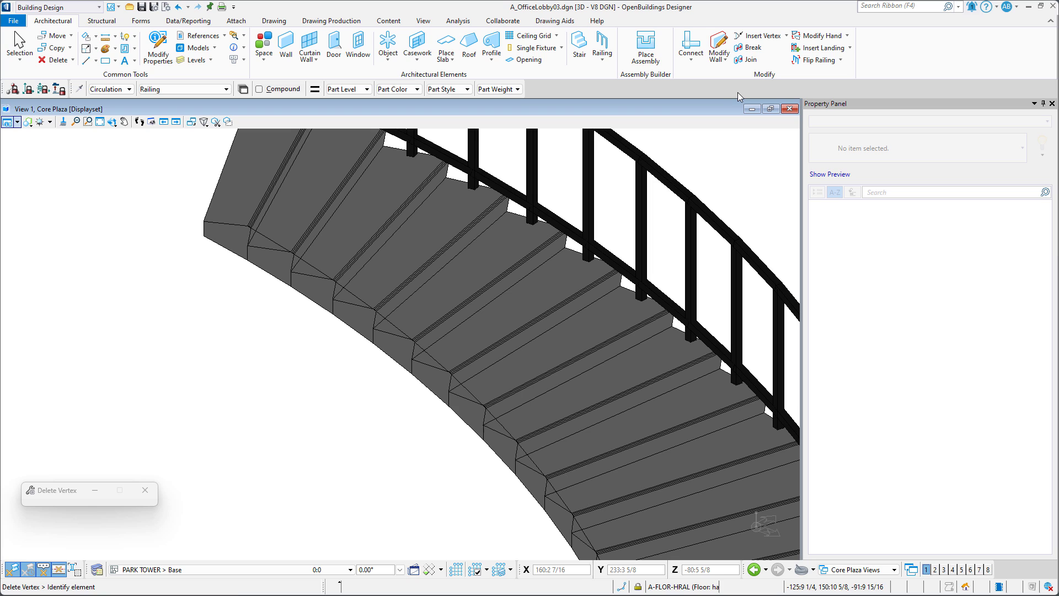
{"action": "left_click", "coordinate": [293, 252]}
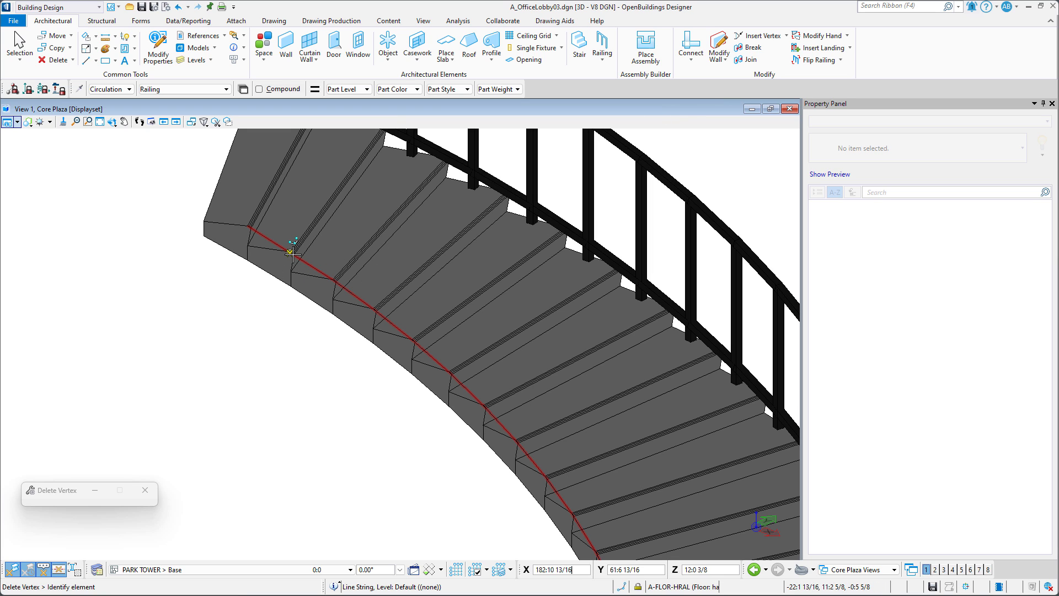
{"action": "mouse_move", "coordinate": [375, 311]}
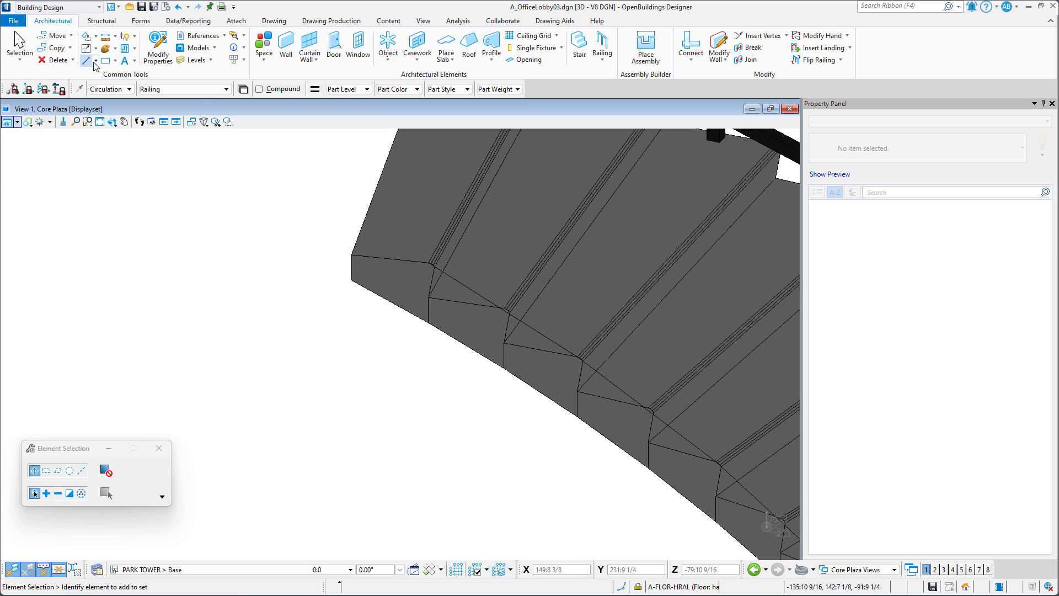
- Draw a SmartLine from the lowest step's nosing to the stair's outer corner
{"action": "left_click", "coordinate": [86, 62]}
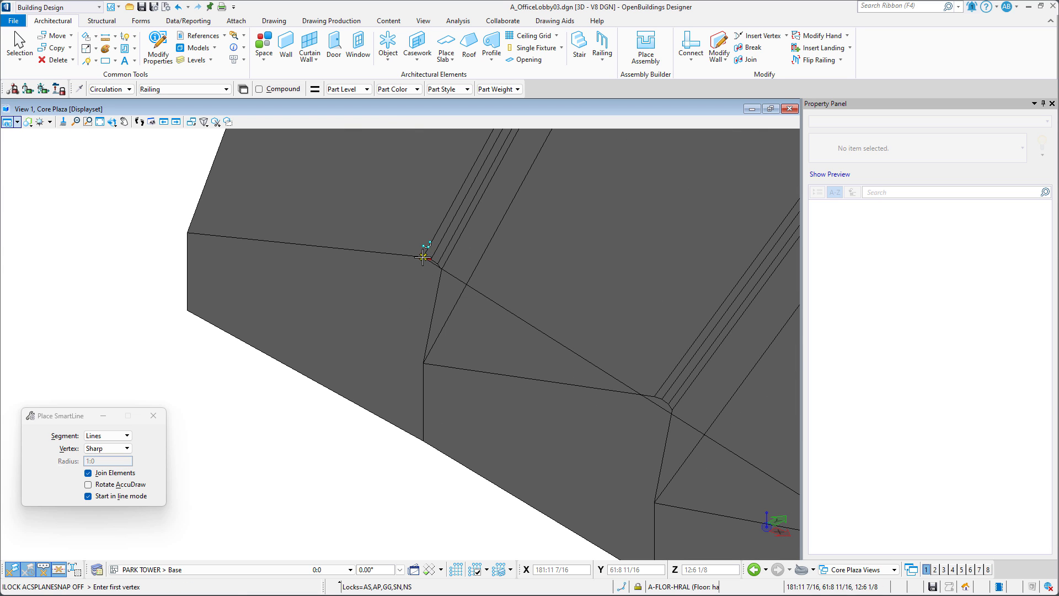
{"action": "left_click", "coordinate": [424, 257]}
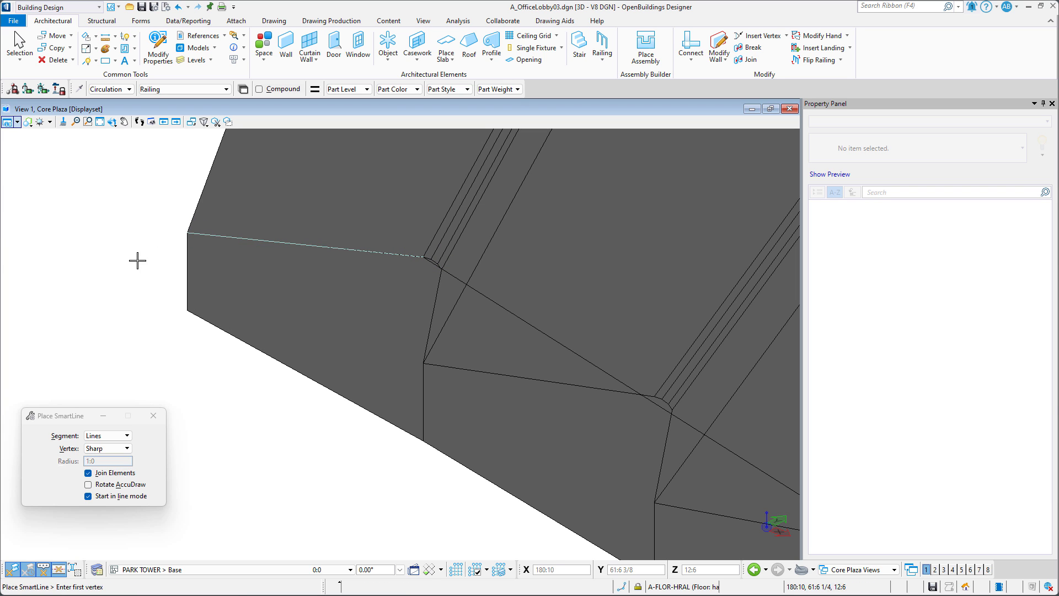
{"action": "left_click", "coordinate": [306, 245]}
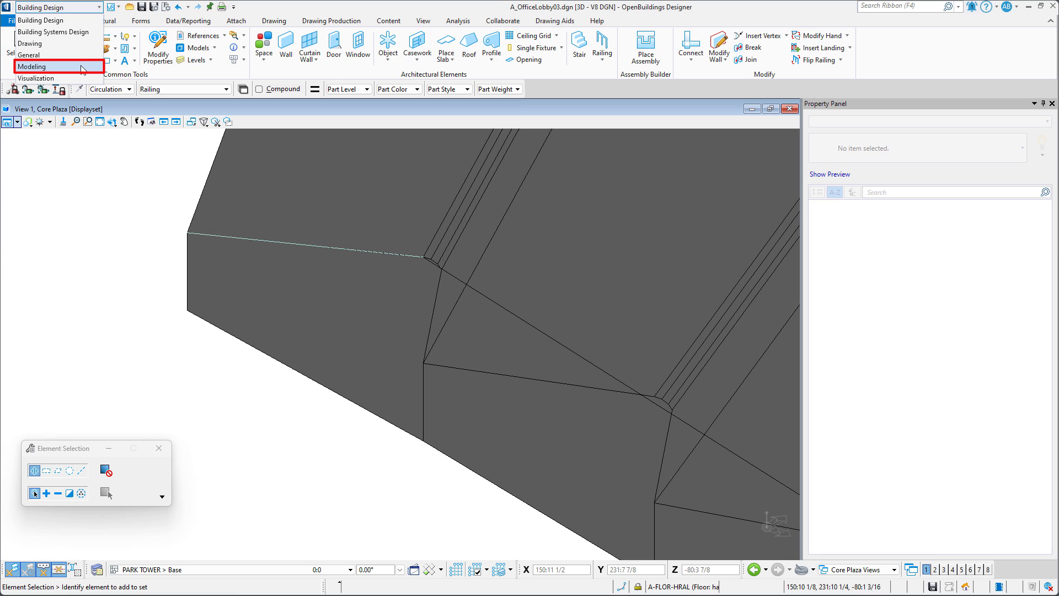
- In the Modeling workflow, join the step-edge line and stair line string into one complex chain
{"action": "left_click", "coordinate": [33, 66]}
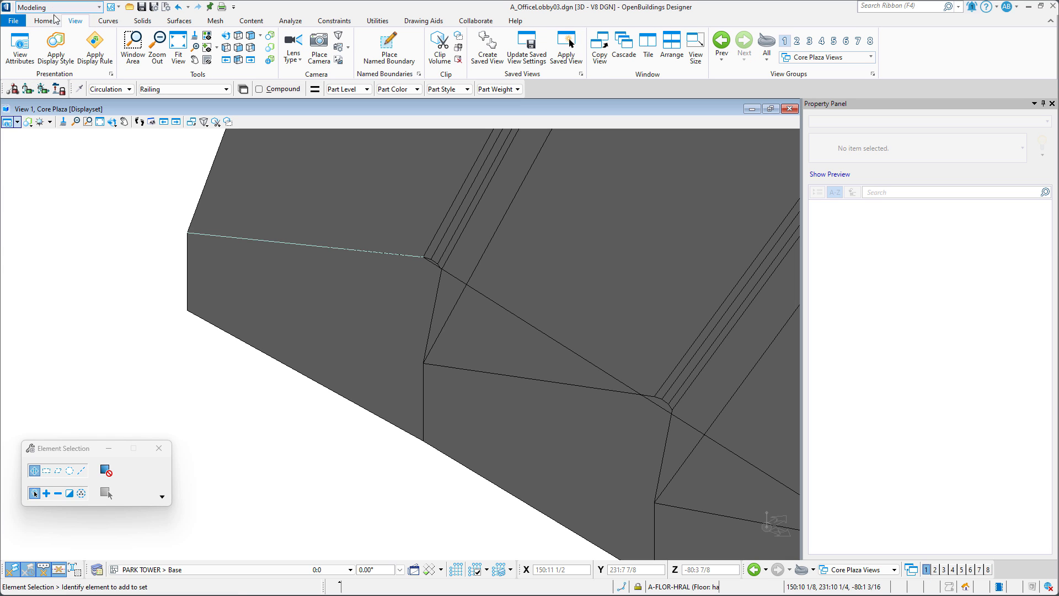
{"action": "left_click", "coordinate": [43, 19]}
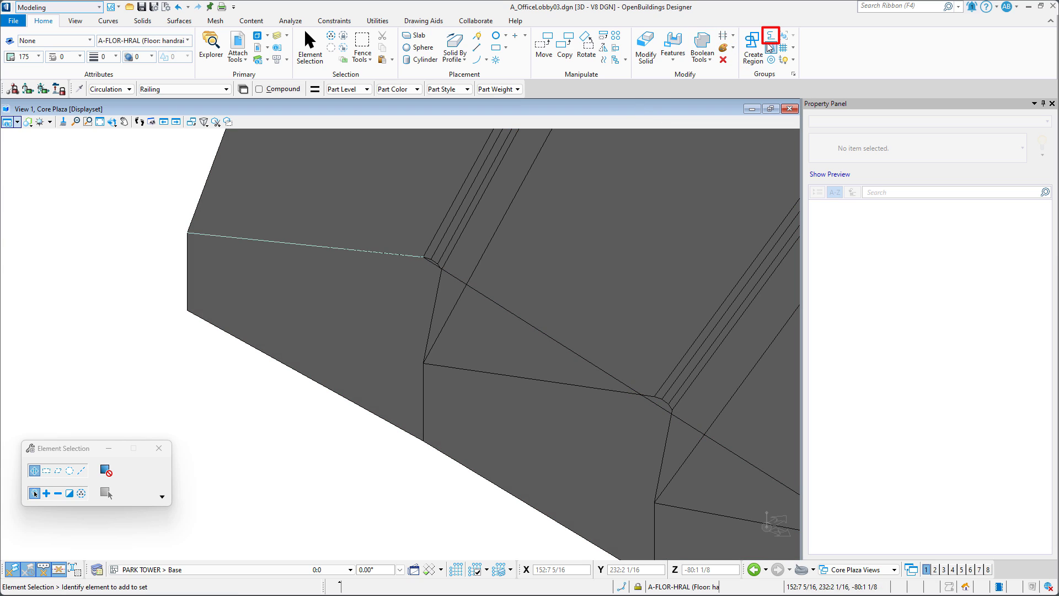
{"action": "mouse_move", "coordinate": [770, 34]}
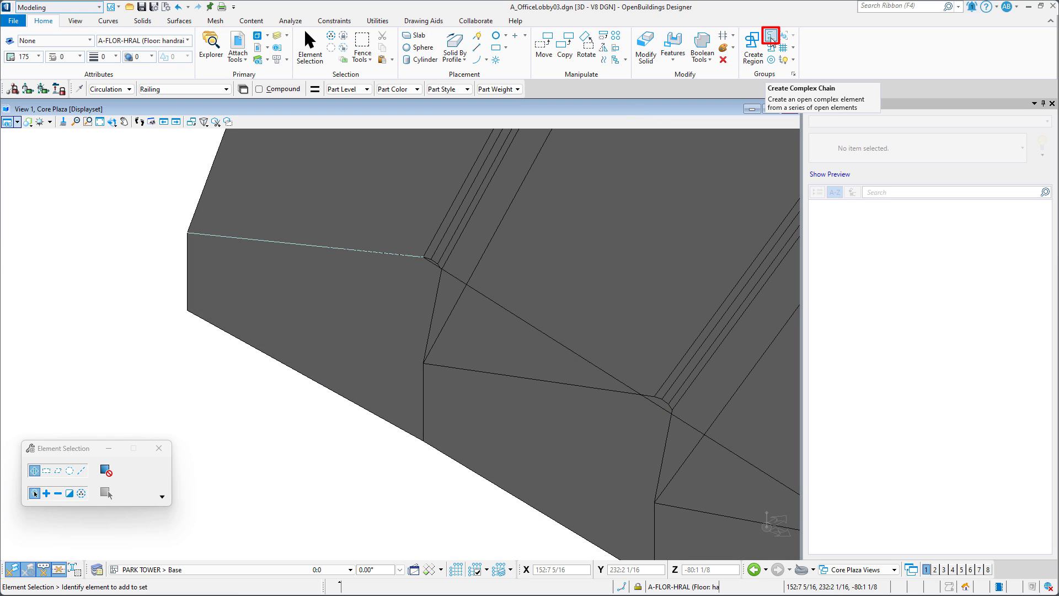
{"action": "left_click", "coordinate": [770, 35]}
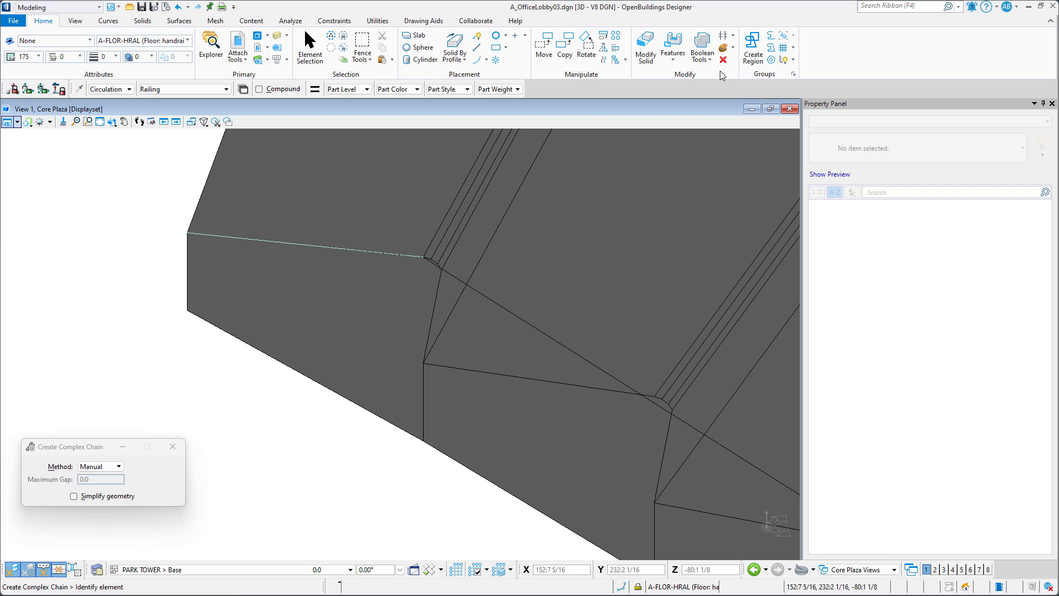
{"action": "left_click", "coordinate": [365, 253]}
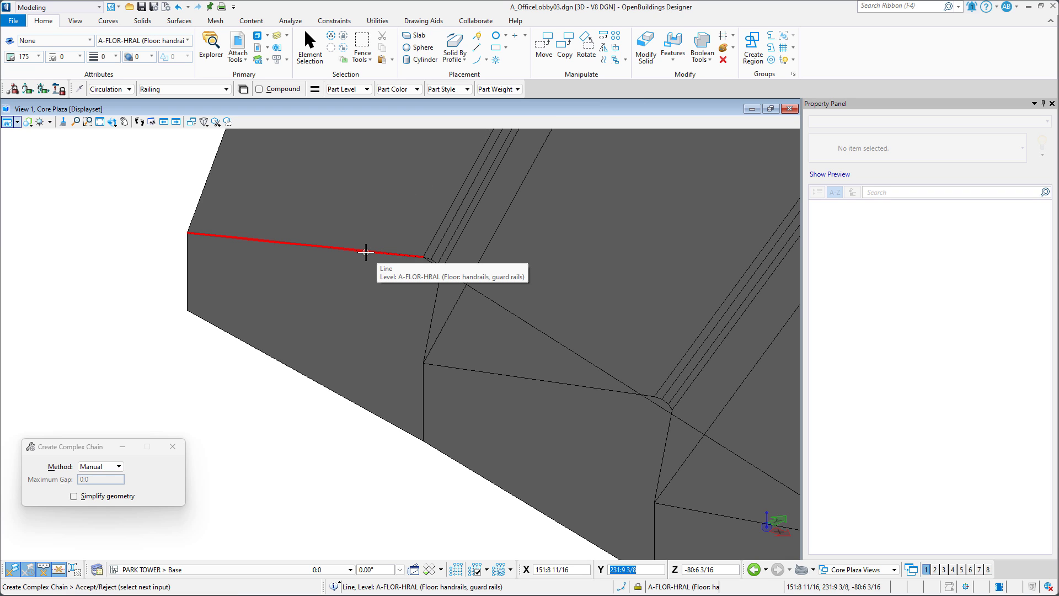
{"action": "left_click", "coordinate": [445, 275]}
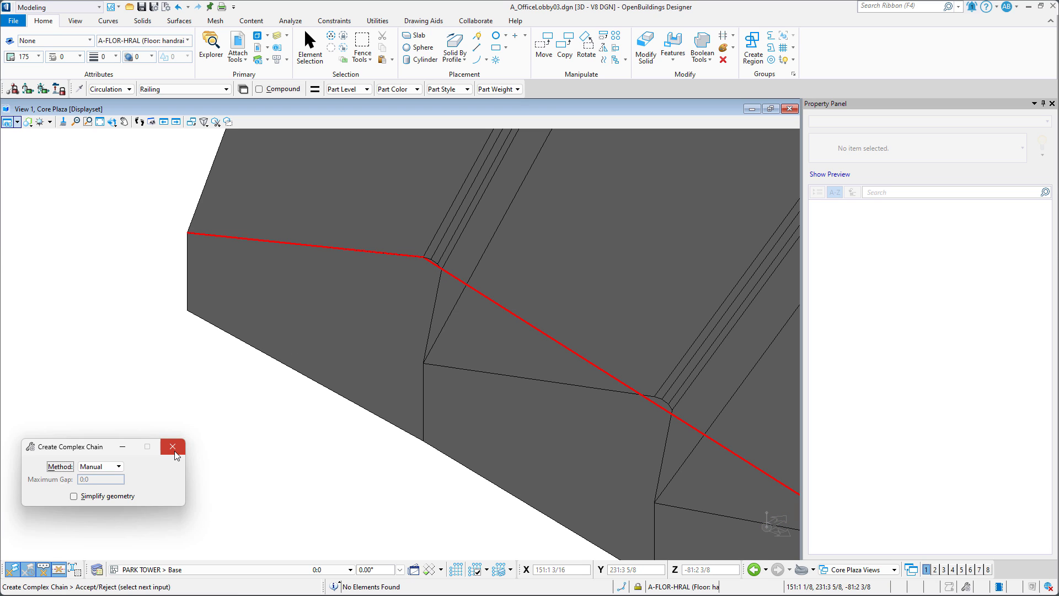
{"action": "left_click", "coordinate": [172, 447]}
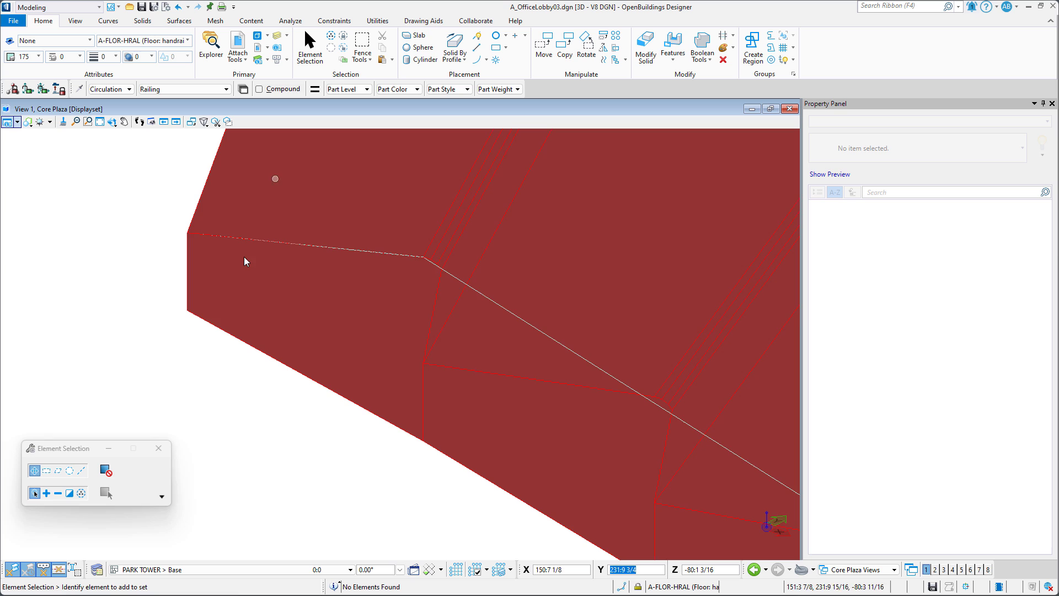
{"action": "left_click", "coordinate": [378, 356]}
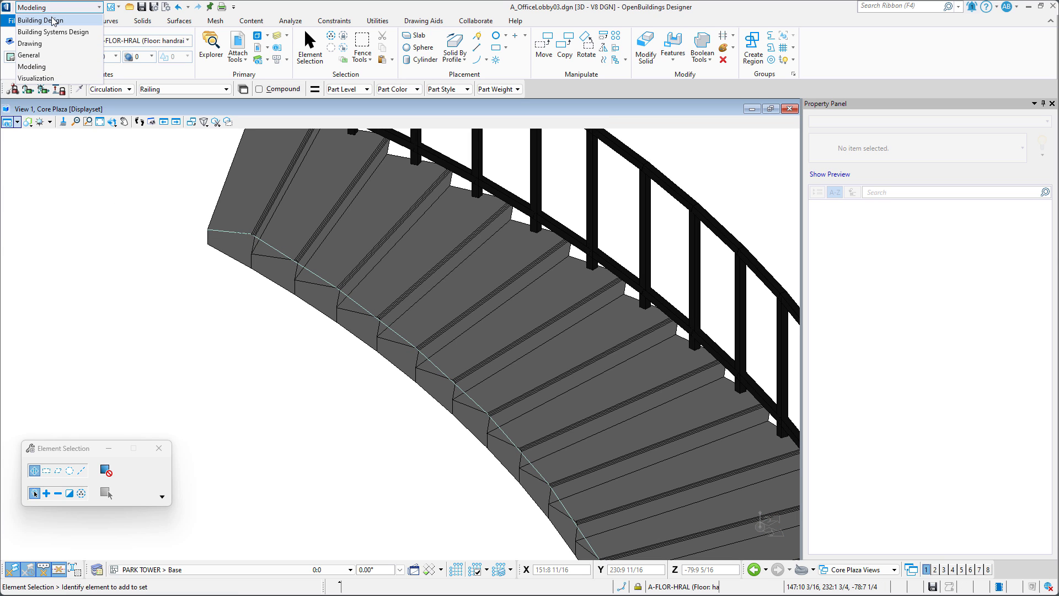
- Back in Building Design, place Glass Panel Railing Type 3 From Line along the joined chain
{"action": "left_click", "coordinate": [41, 31]}
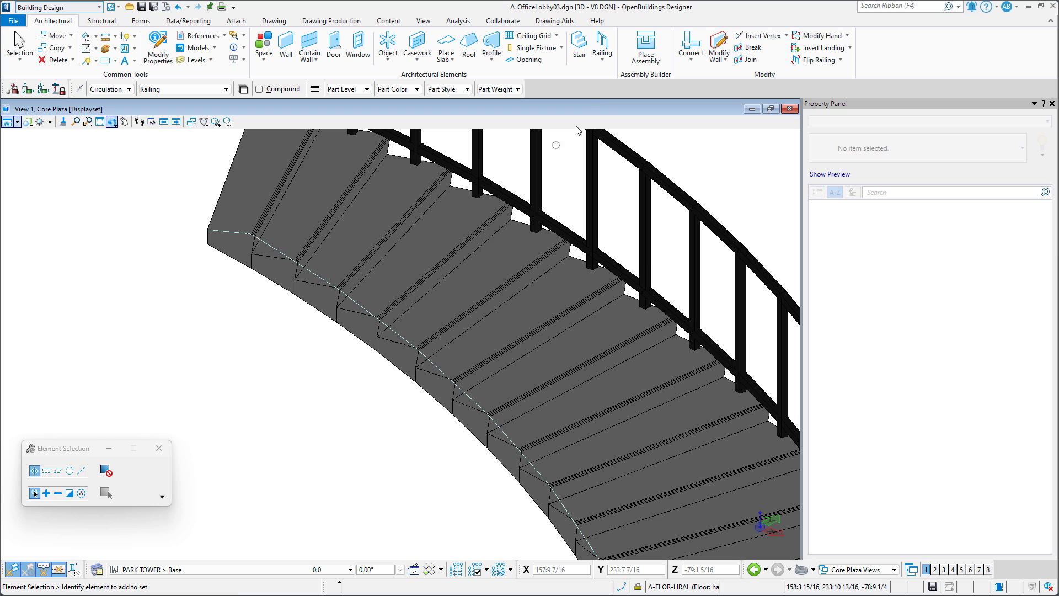
{"action": "left_click", "coordinate": [601, 48]}
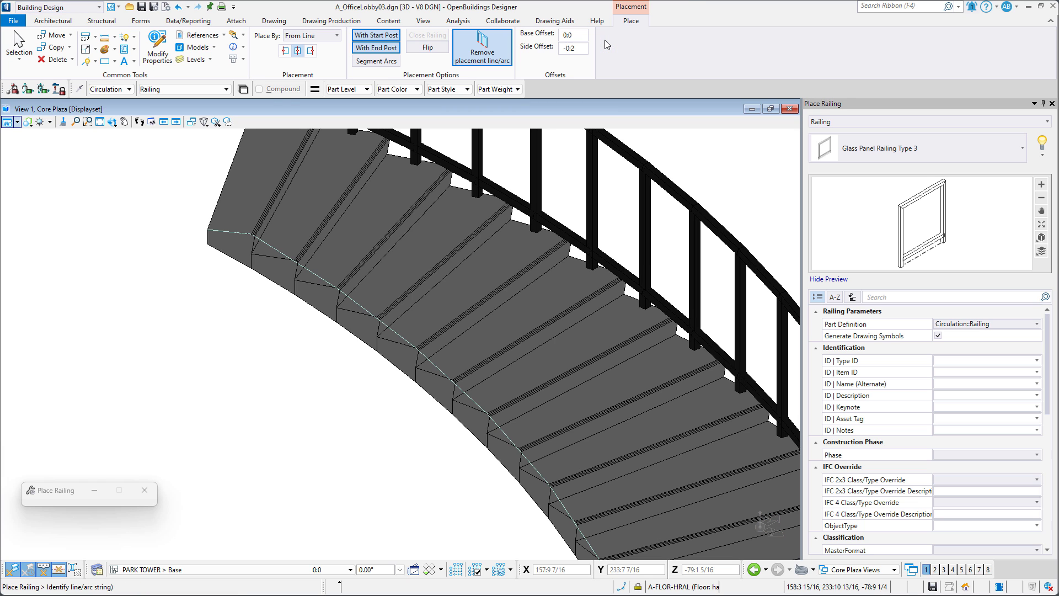
{"action": "mouse_move", "coordinate": [604, 44]}
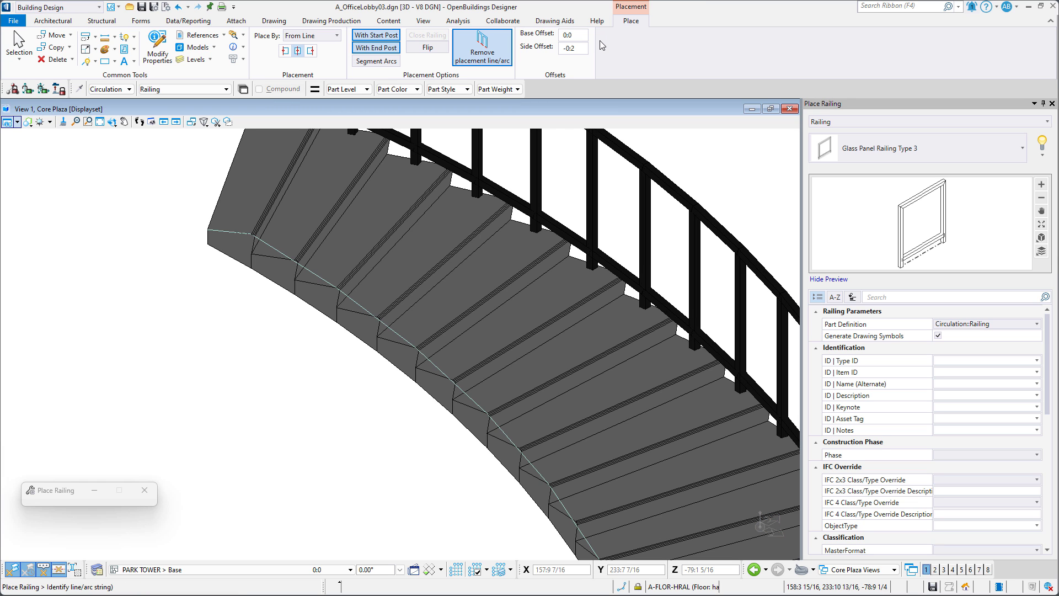
{"action": "mouse_move", "coordinate": [267, 243]}
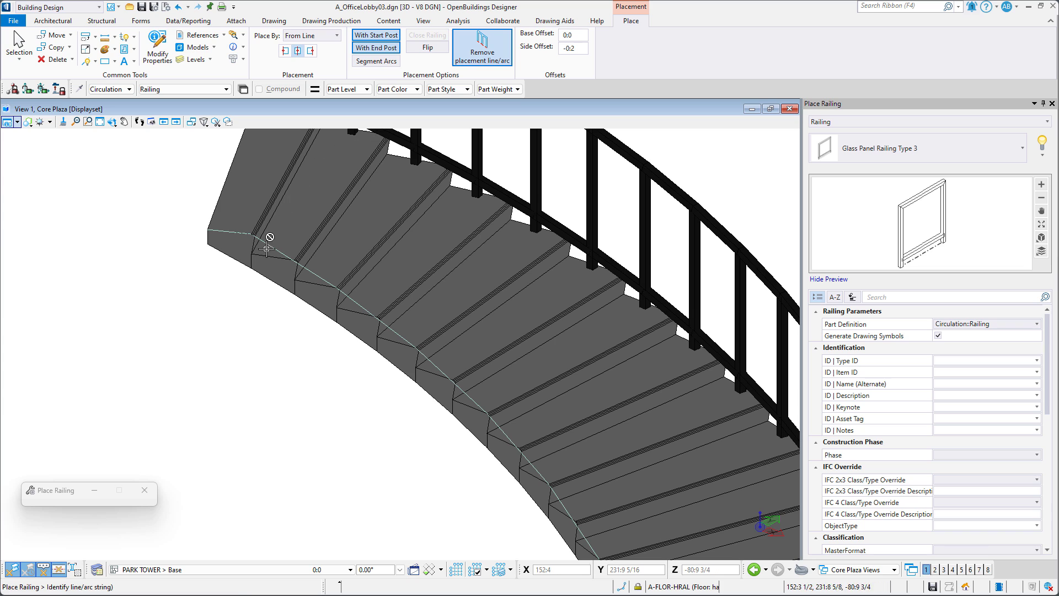
{"action": "left_click", "coordinate": [253, 233]}
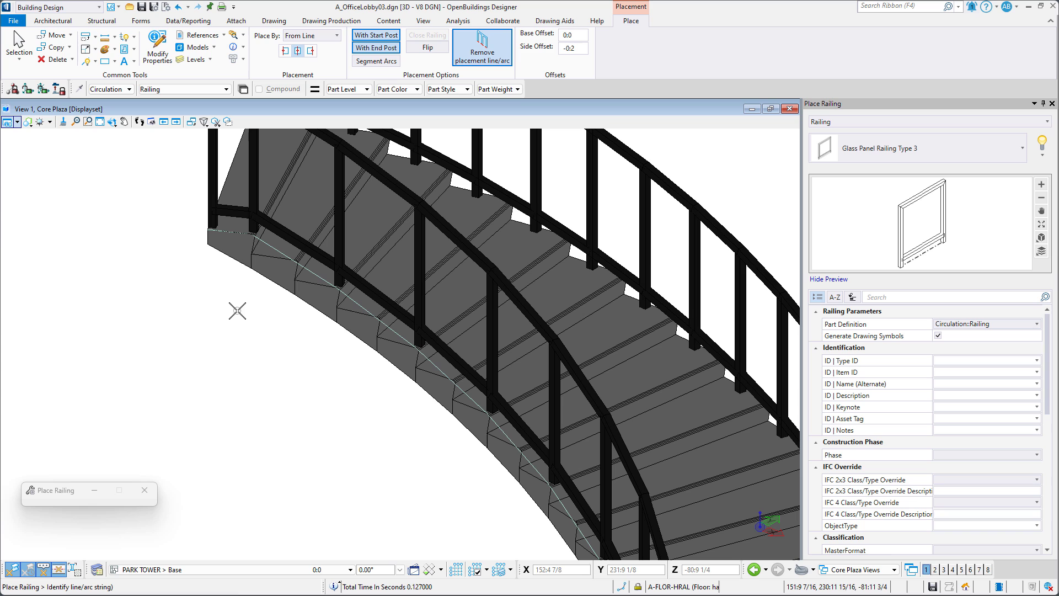
{"action": "mouse_move", "coordinate": [266, 365]}
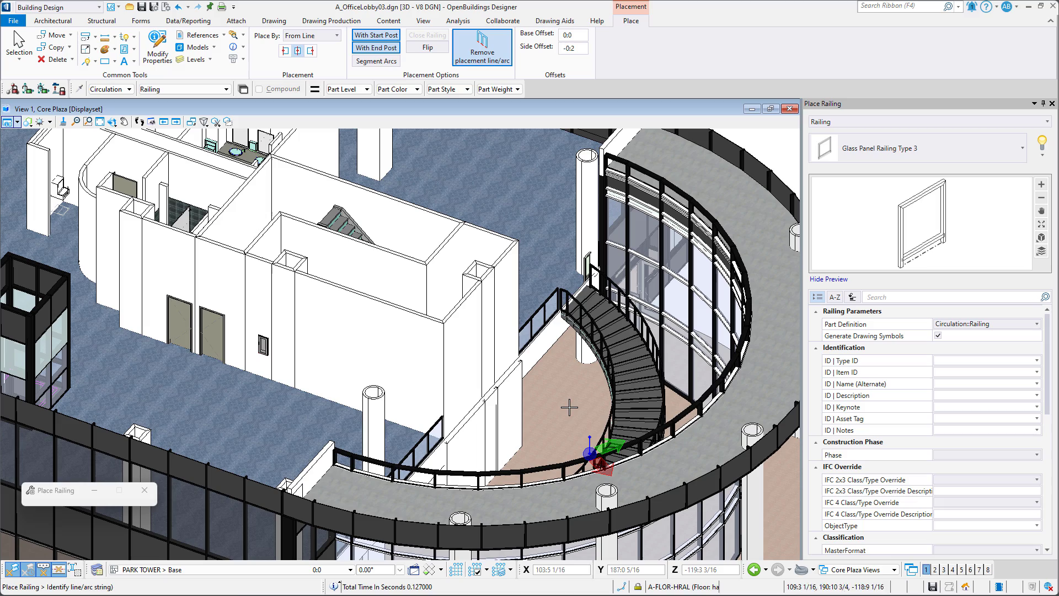
{"action": "mouse_move", "coordinate": [569, 404]}
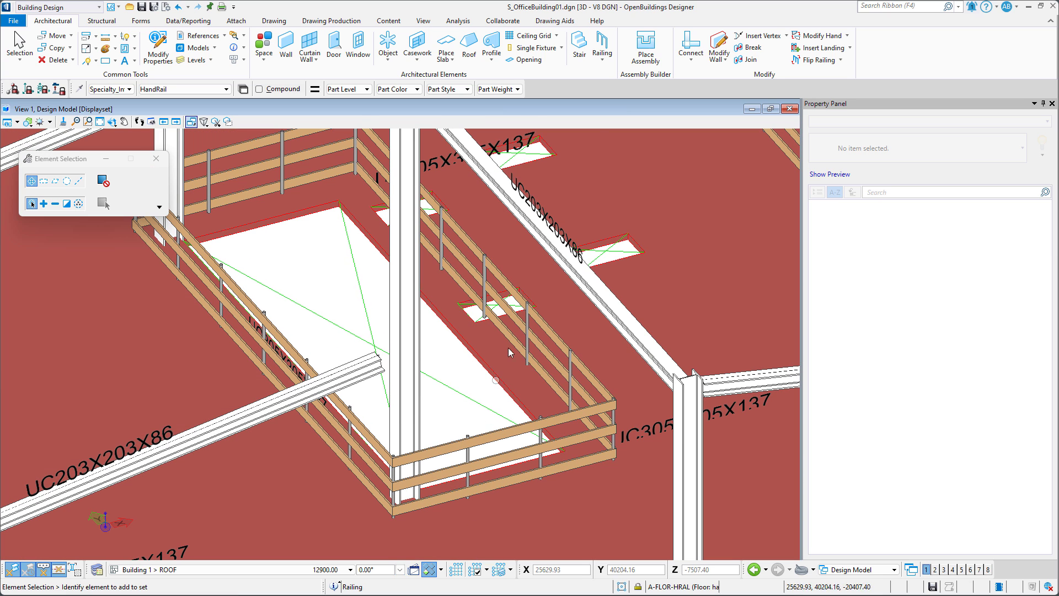
- Extract a railing line from the existing handrails surrounding the slab opening
{"action": "left_click", "coordinate": [602, 48]}
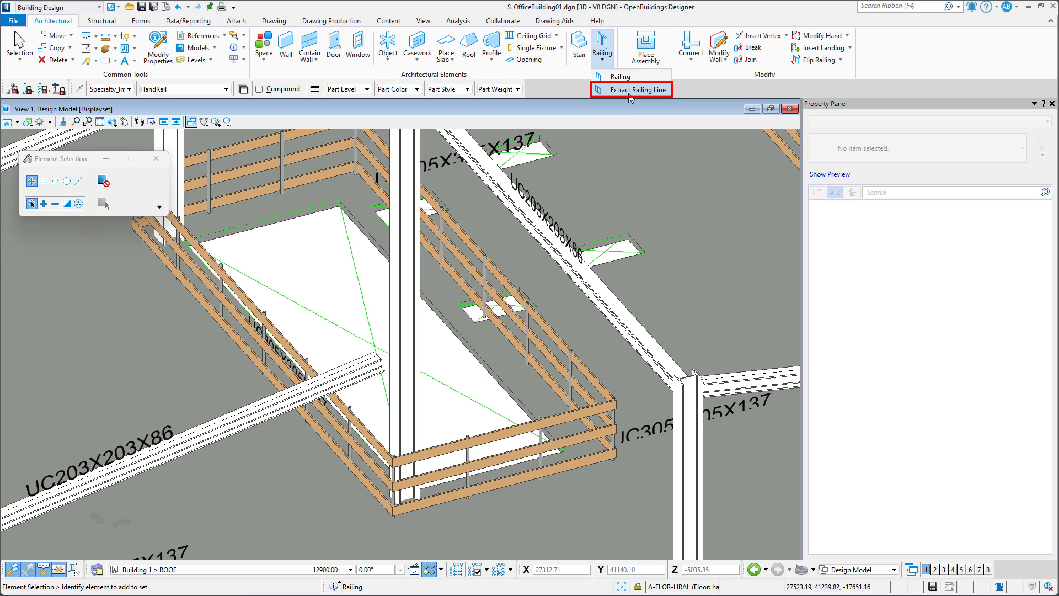
{"action": "left_click", "coordinate": [634, 89]}
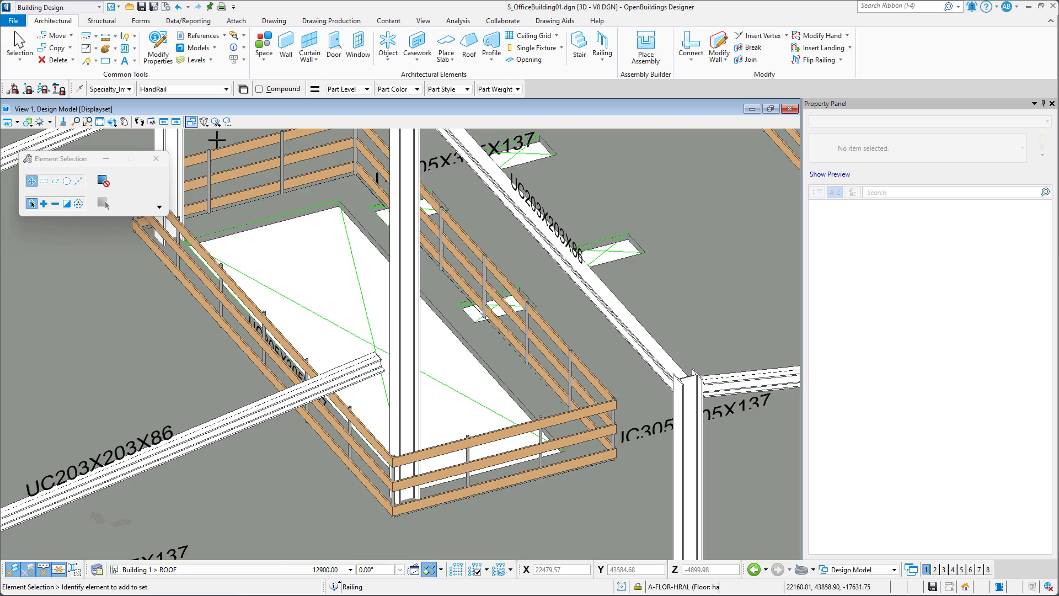
{"action": "left_click", "coordinate": [320, 188]}
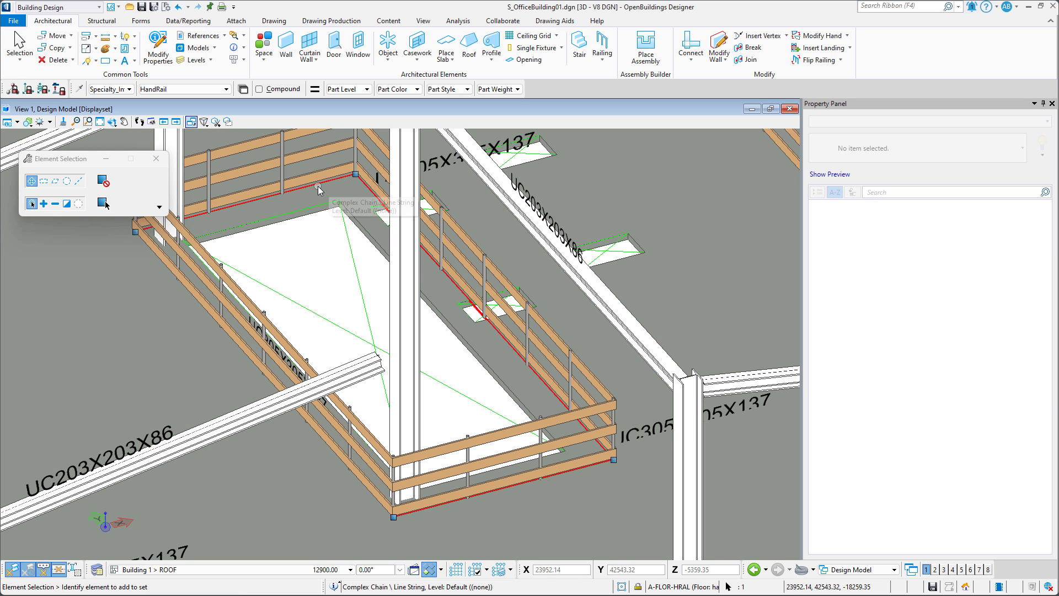
{"action": "mouse_move", "coordinate": [319, 191]}
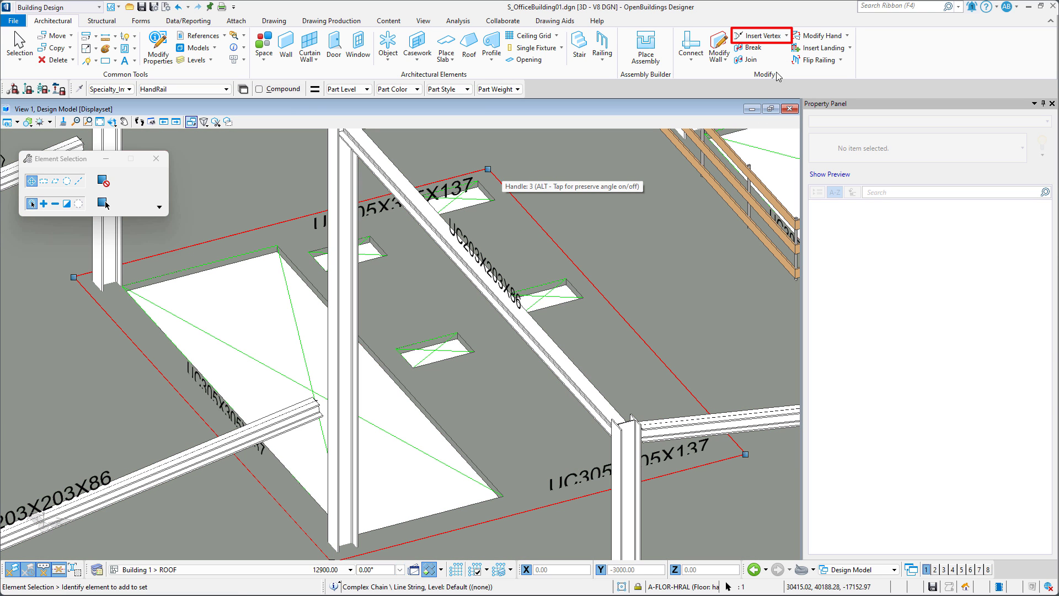
- Insert a vertex on the extracted chain's right edge and pull the bottom-right corner inward
{"action": "left_click", "coordinate": [758, 34]}
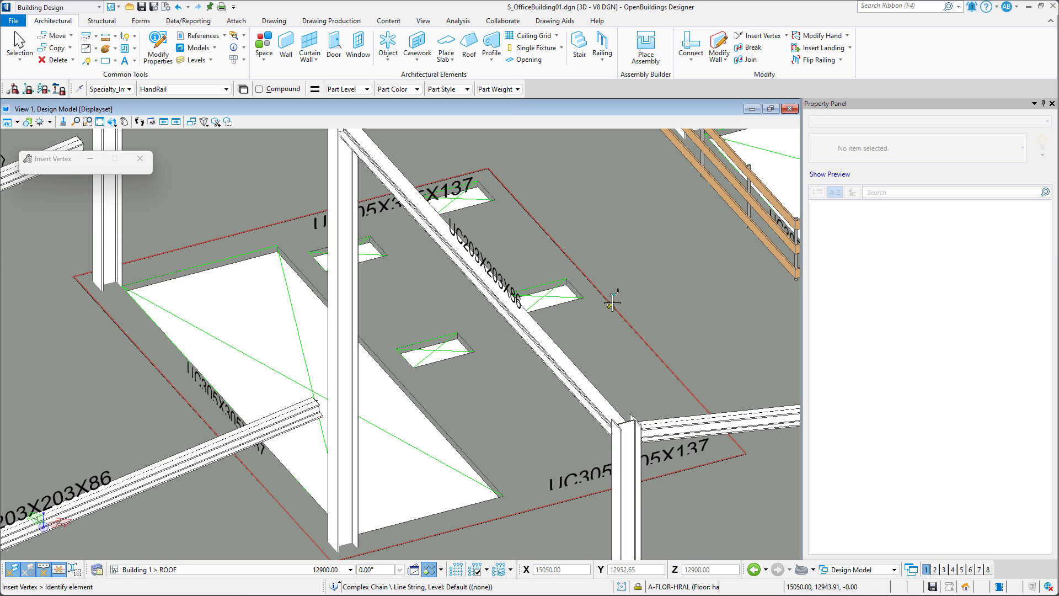
{"action": "left_click", "coordinate": [612, 302]}
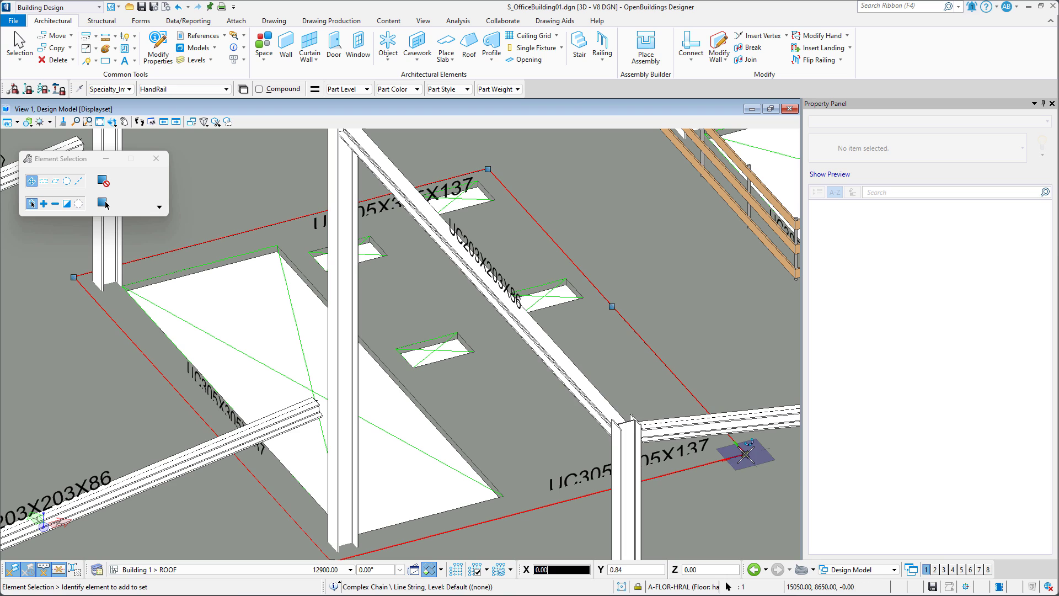
{"action": "mouse_move", "coordinate": [622, 486]}
{"action": "type", "text": "3000"}
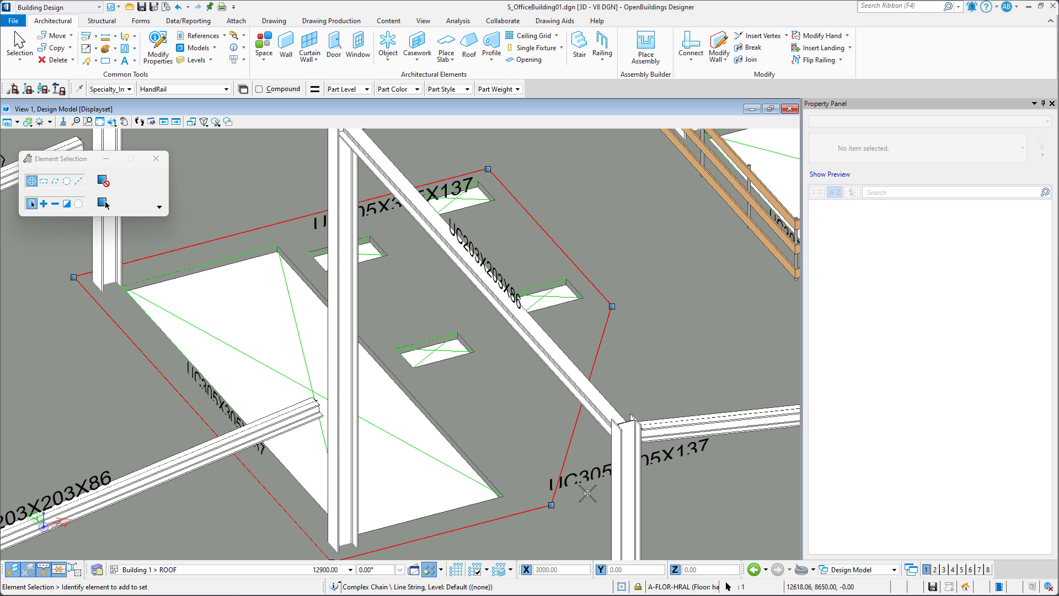
{"action": "mouse_move", "coordinate": [577, 468]}
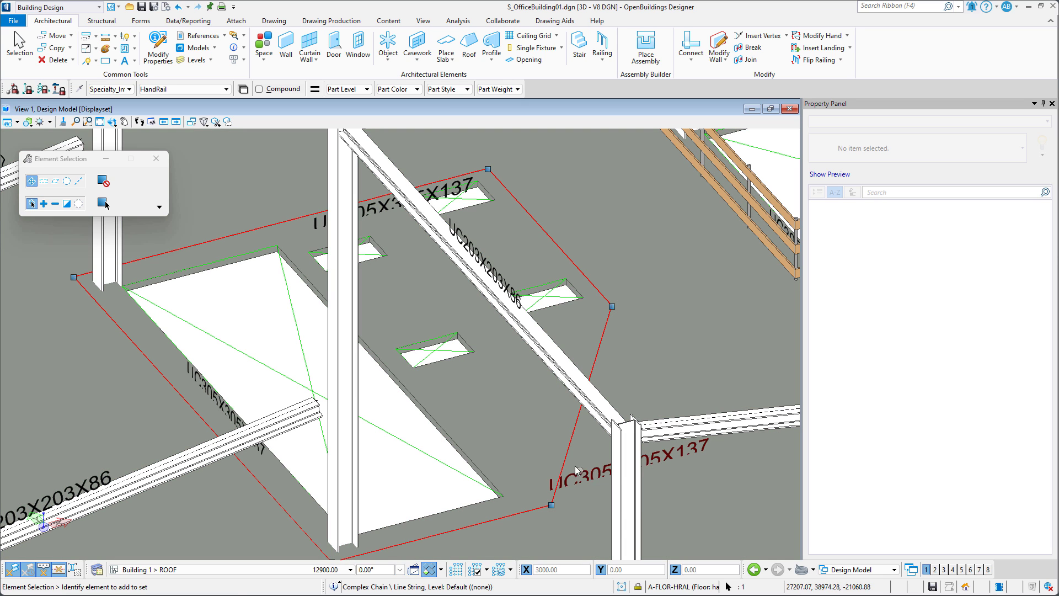
{"action": "left_click", "coordinate": [602, 48]}
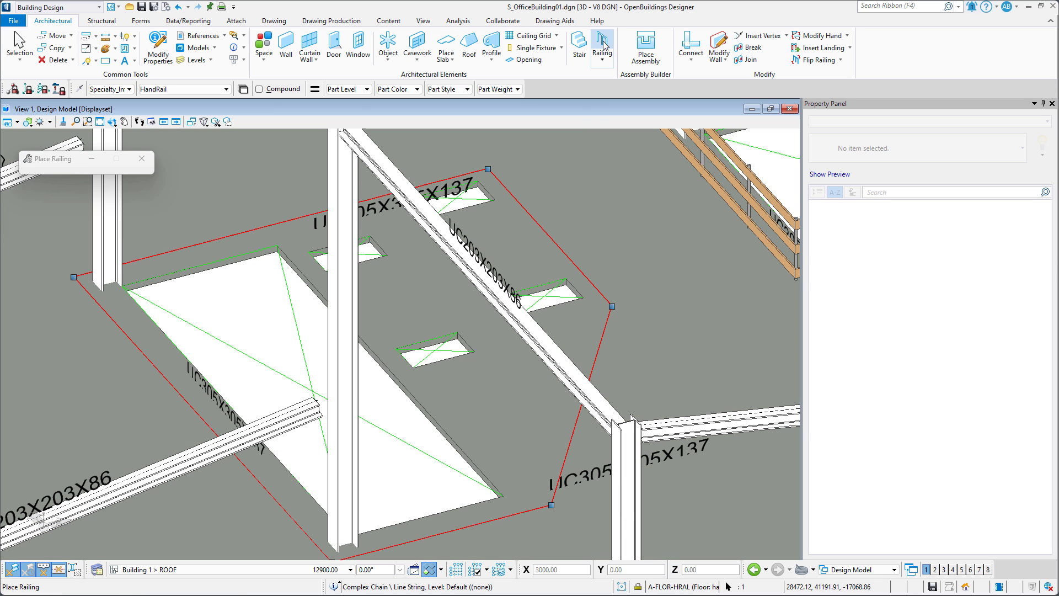
- Place a Safety_Barrier railing From Line along the edited complex chain around the openings
{"action": "left_click", "coordinate": [602, 46]}
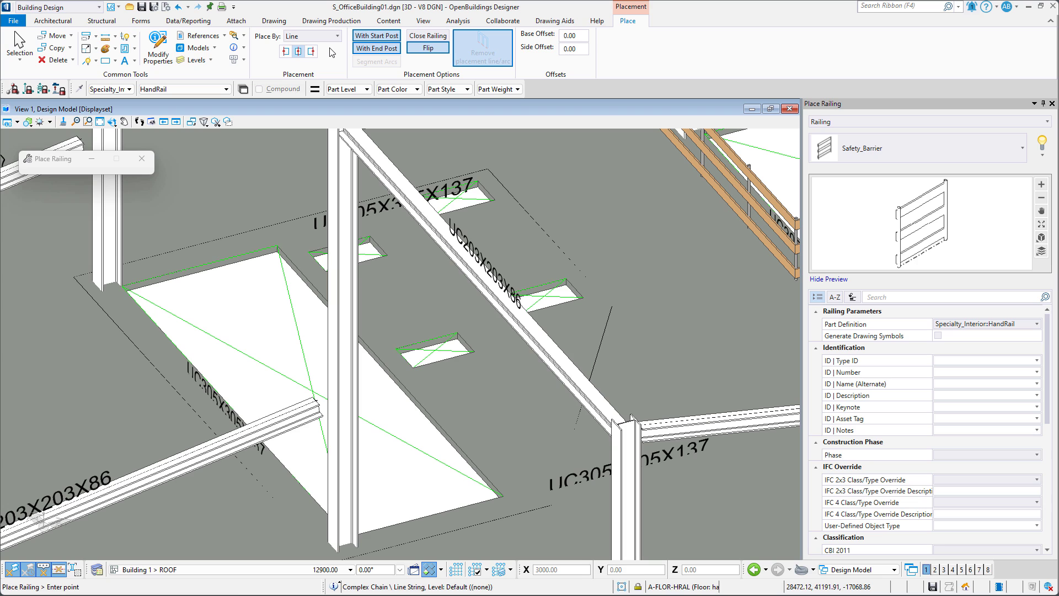
{"action": "left_click", "coordinate": [311, 36]}
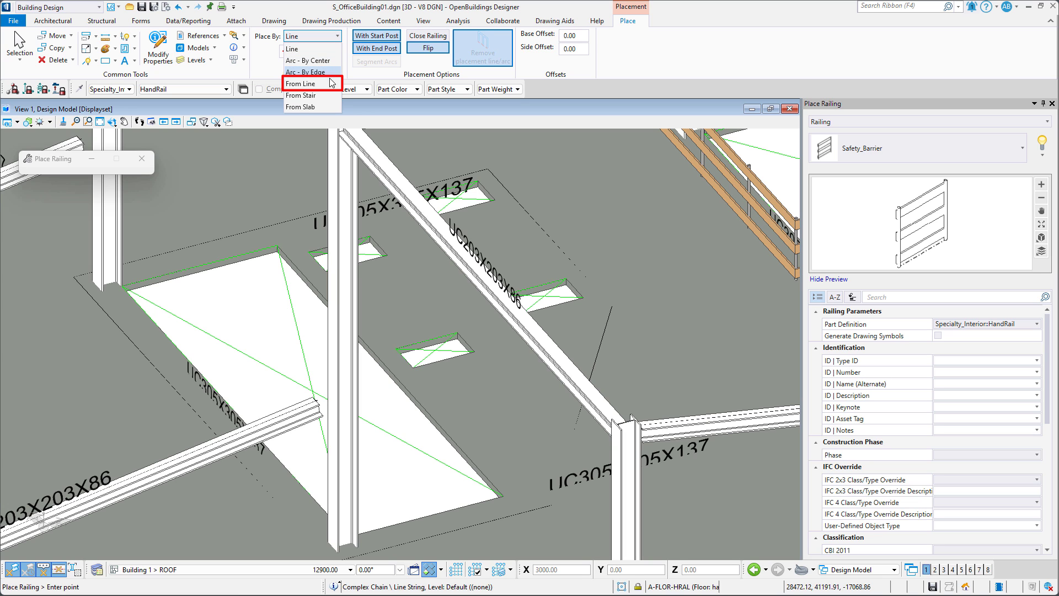
{"action": "left_click", "coordinate": [302, 83]}
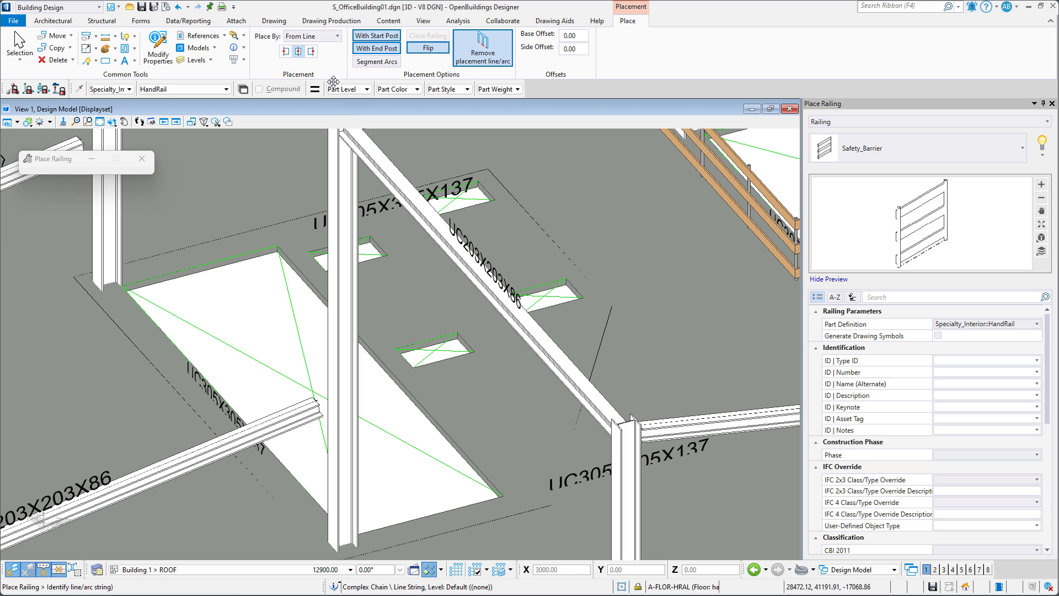
{"action": "left_click", "coordinate": [600, 345]}
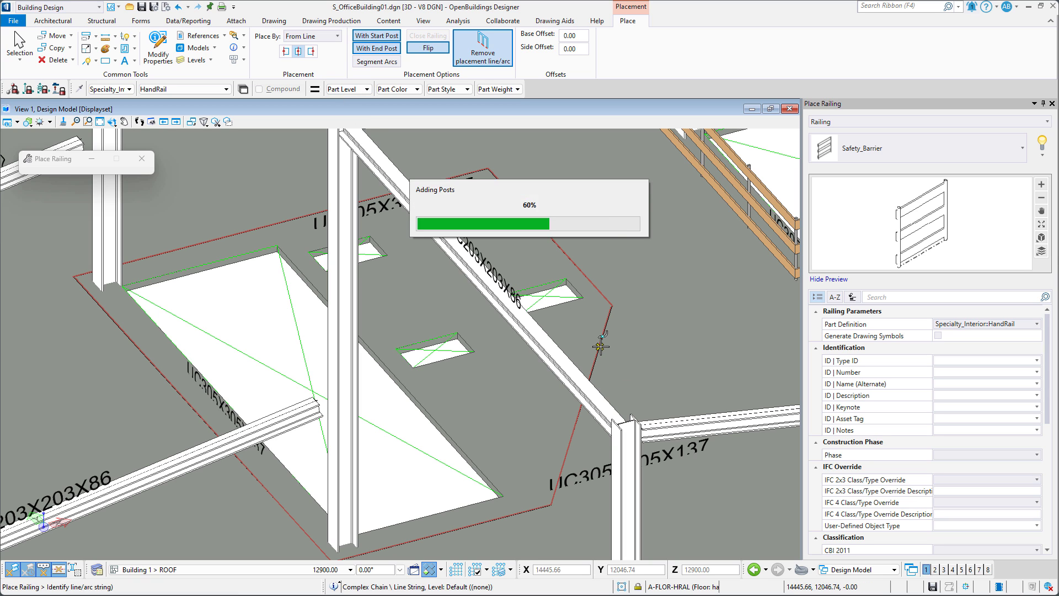